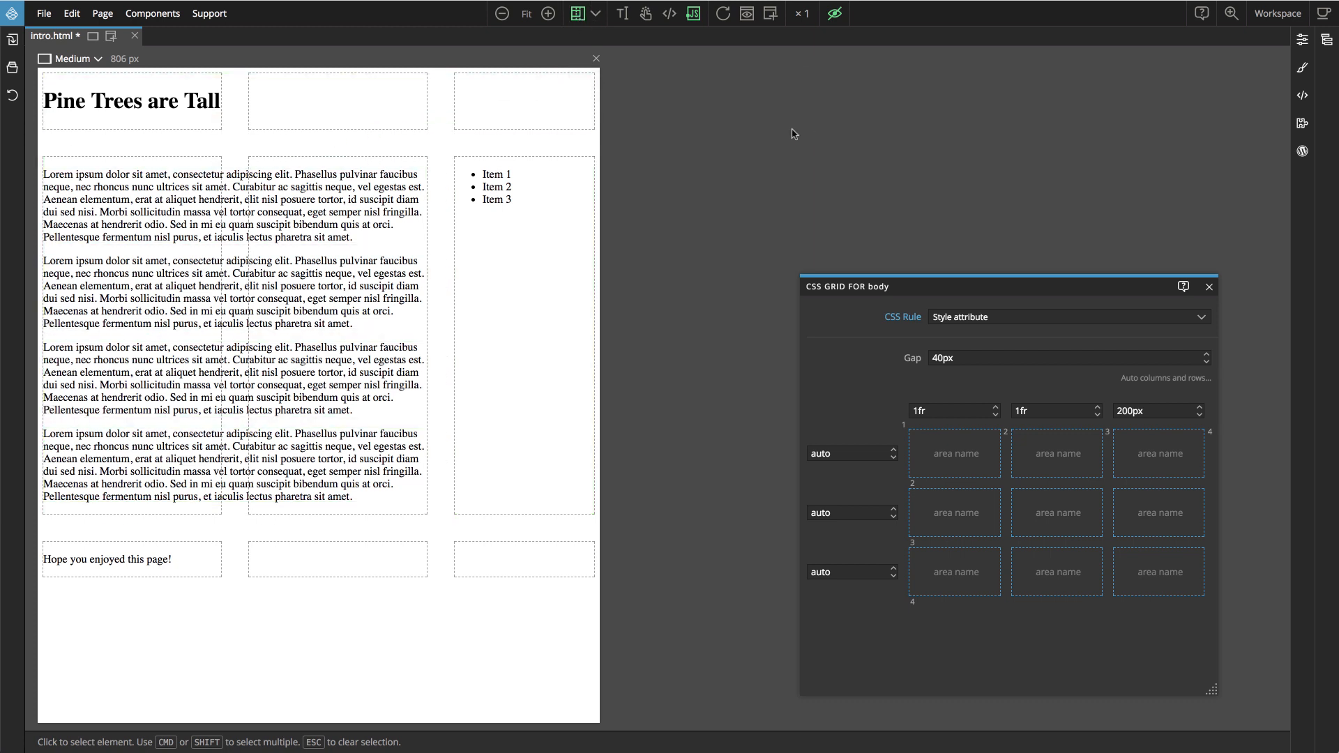
Paint the top grid row as a named area header spanning all three columns
left_click(1301, 67)
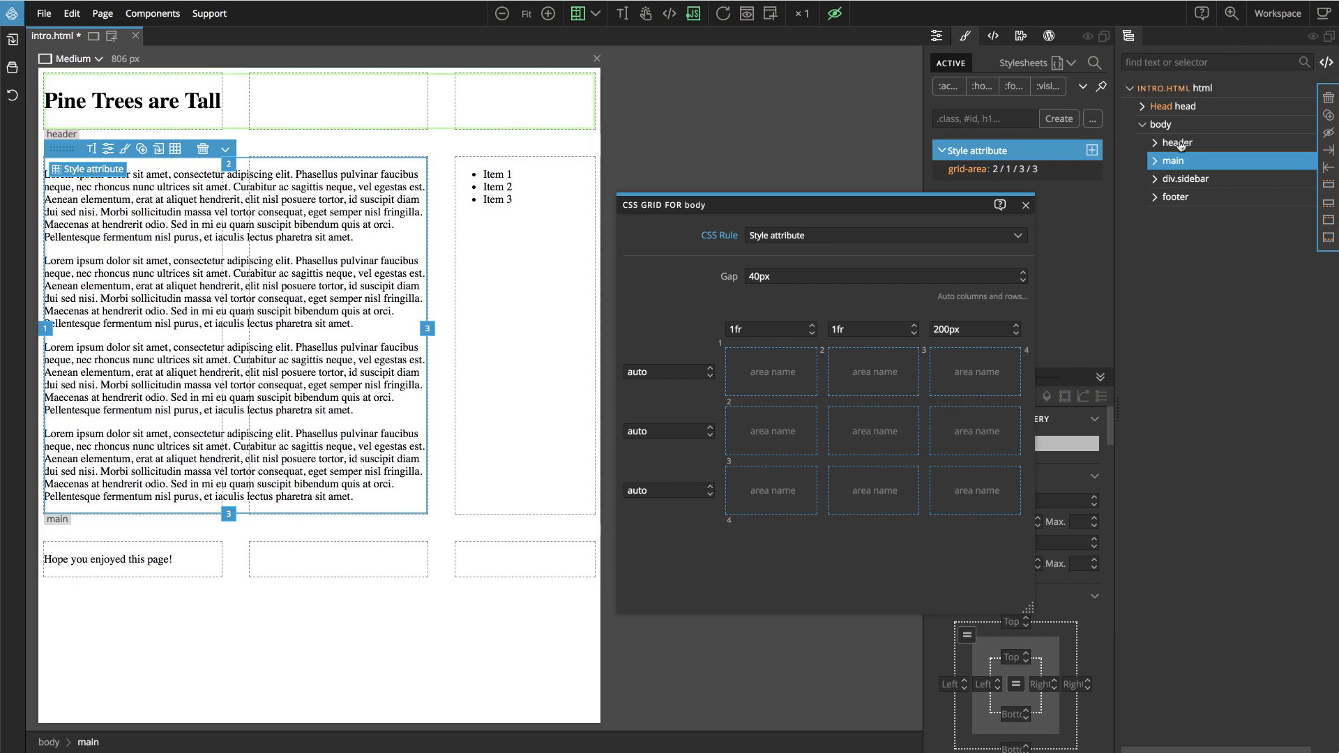
left_click(1178, 142)
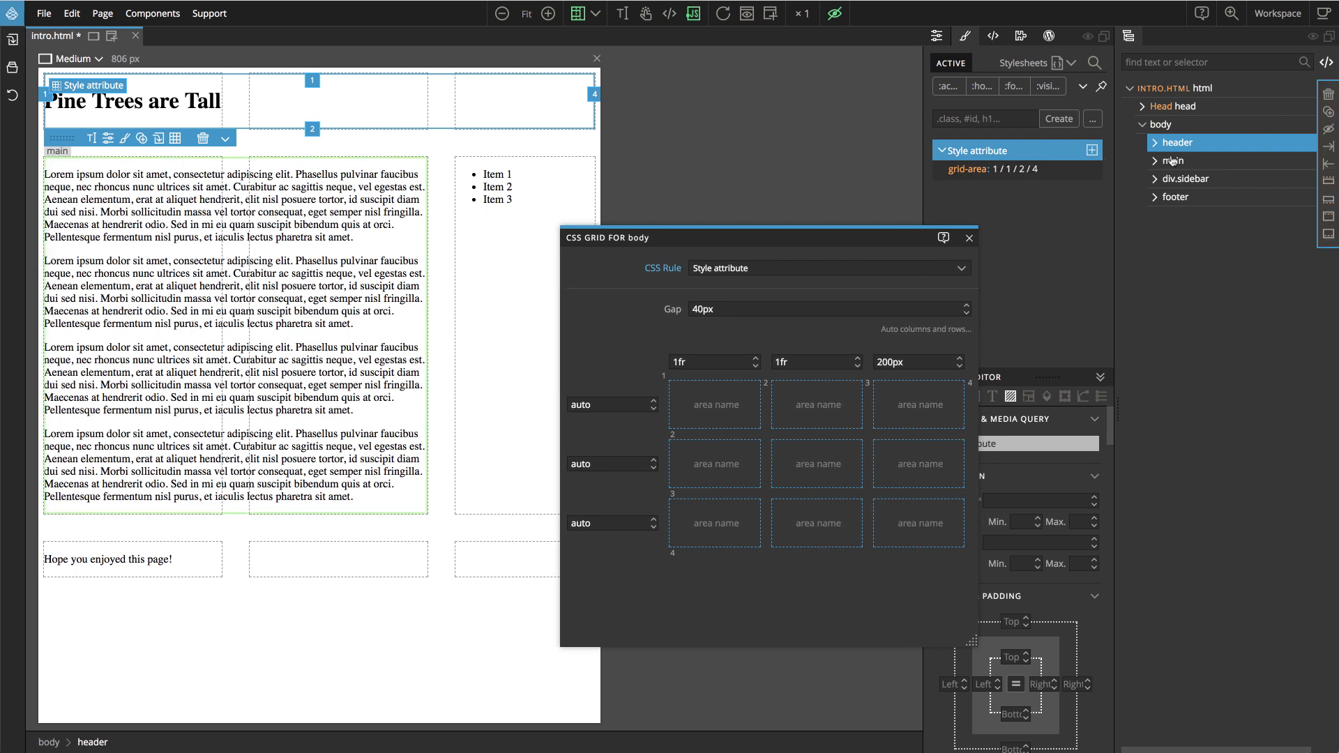
left_click(1185, 179)
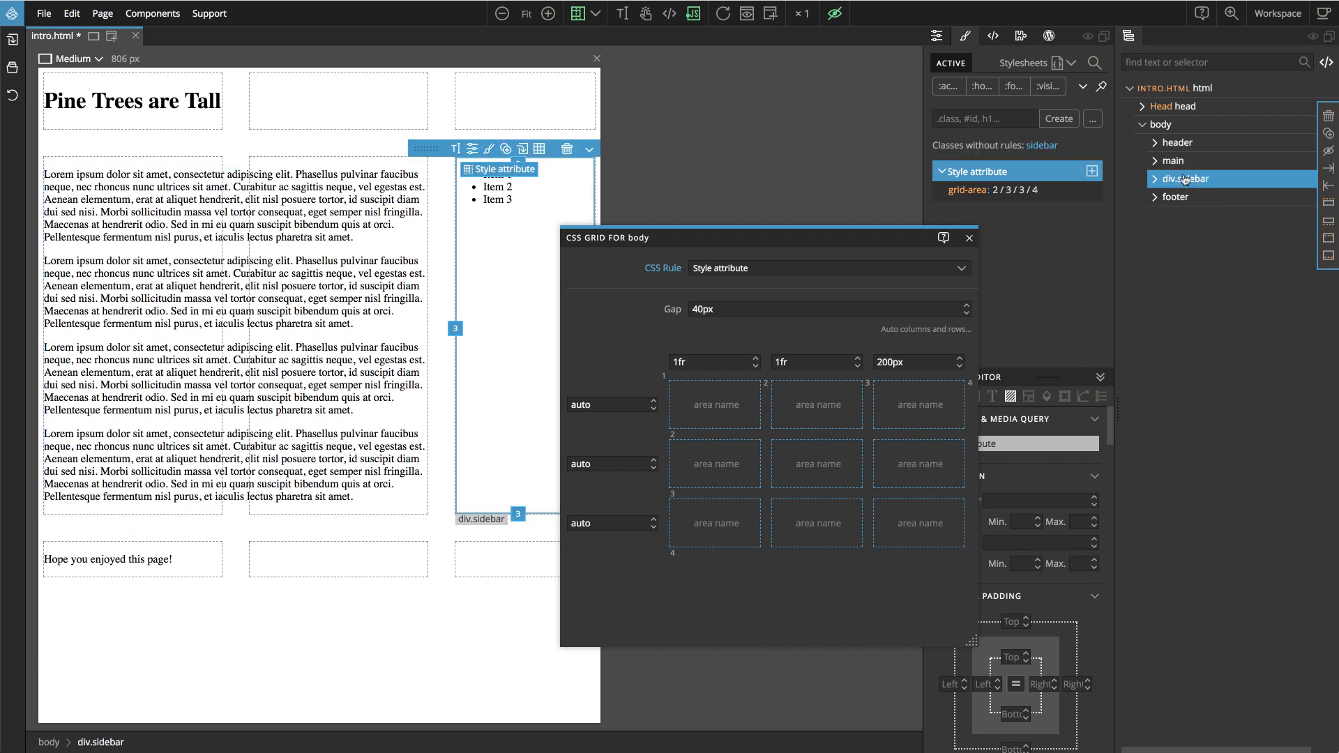
left_click(1176, 143)
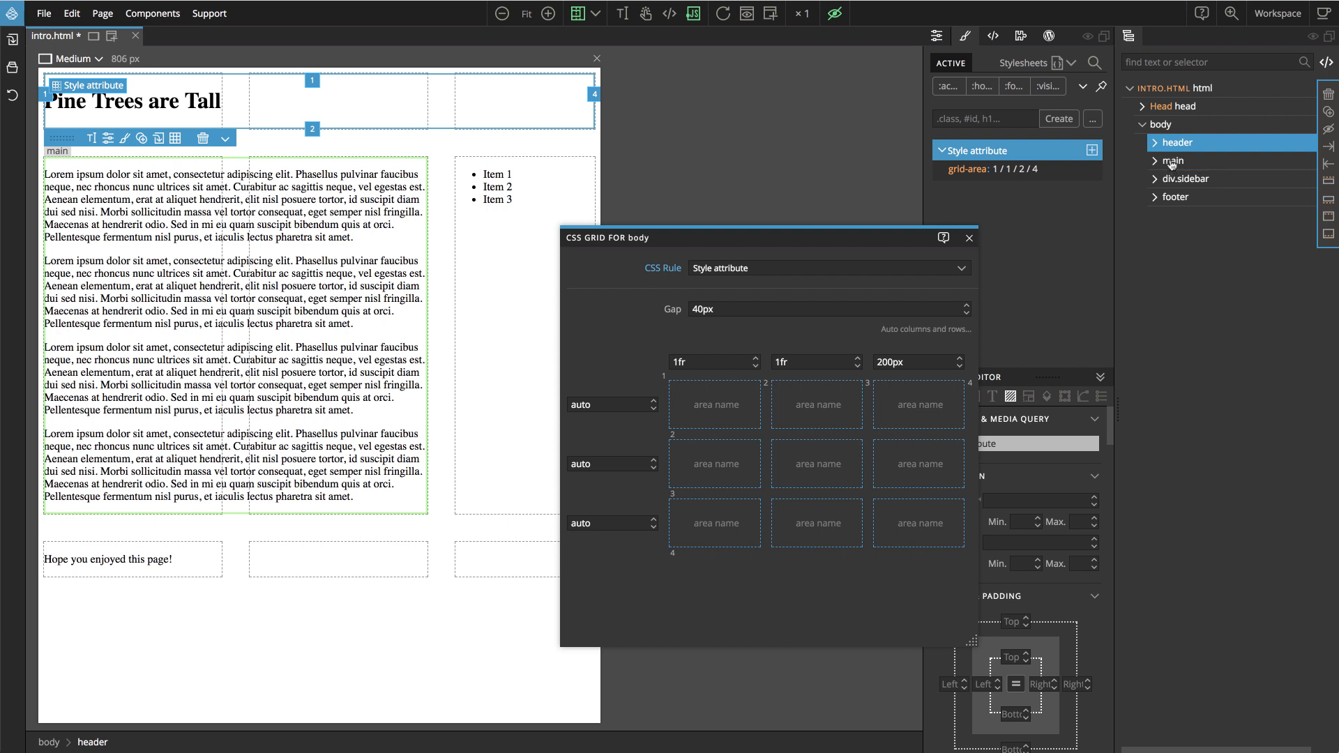
mouse_move(1174, 162)
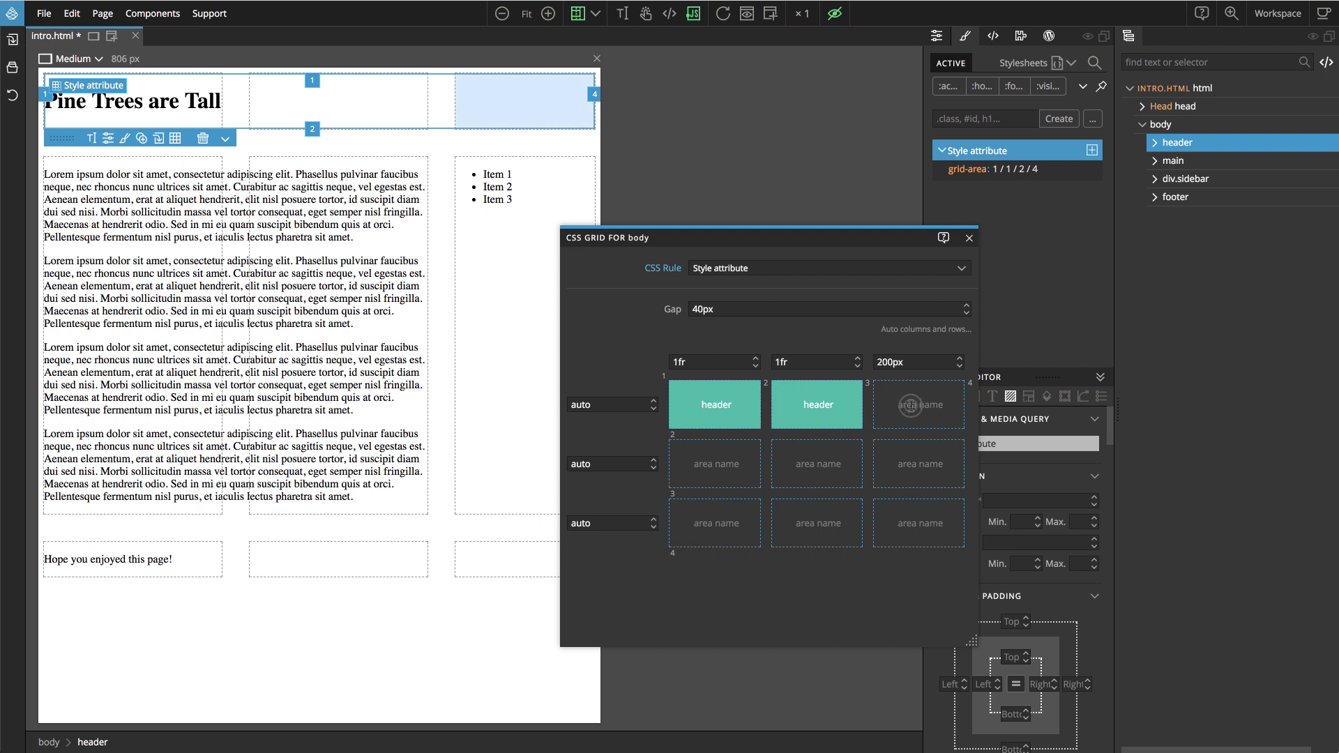
left_click(917, 404)
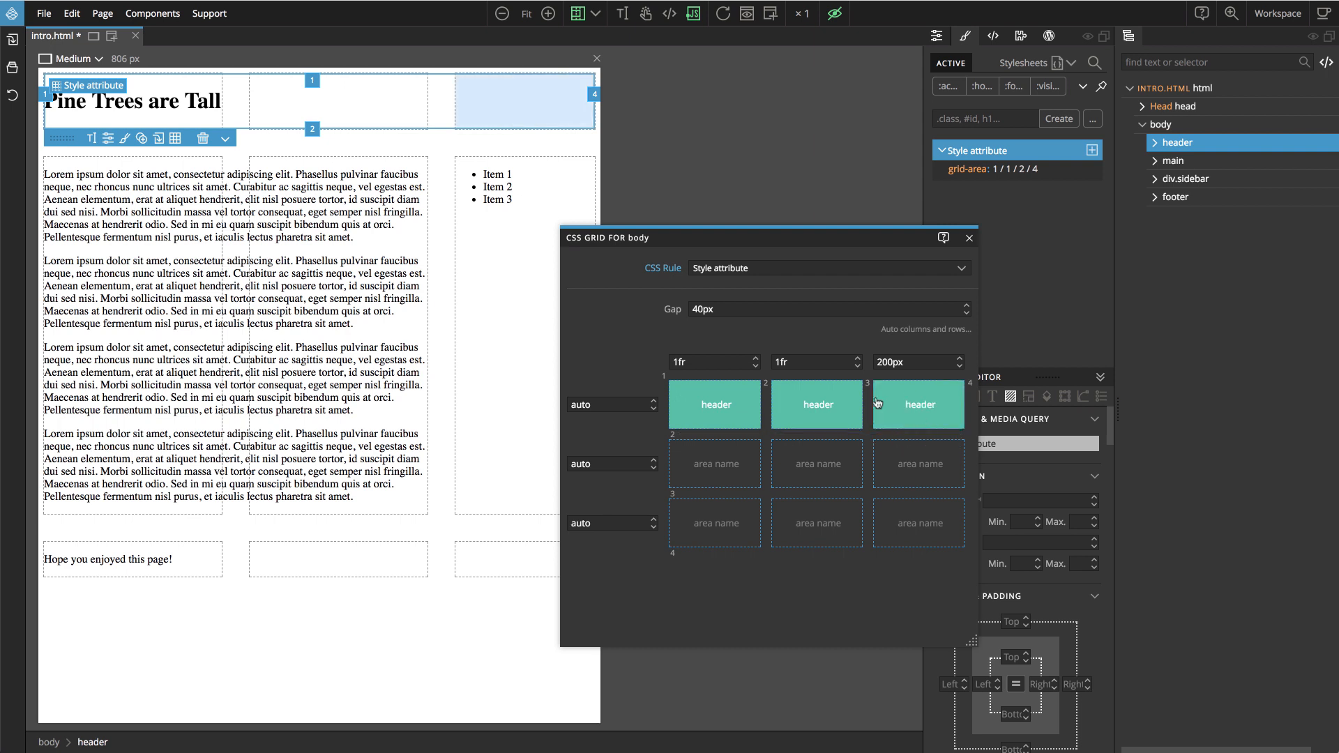
mouse_move(918, 407)
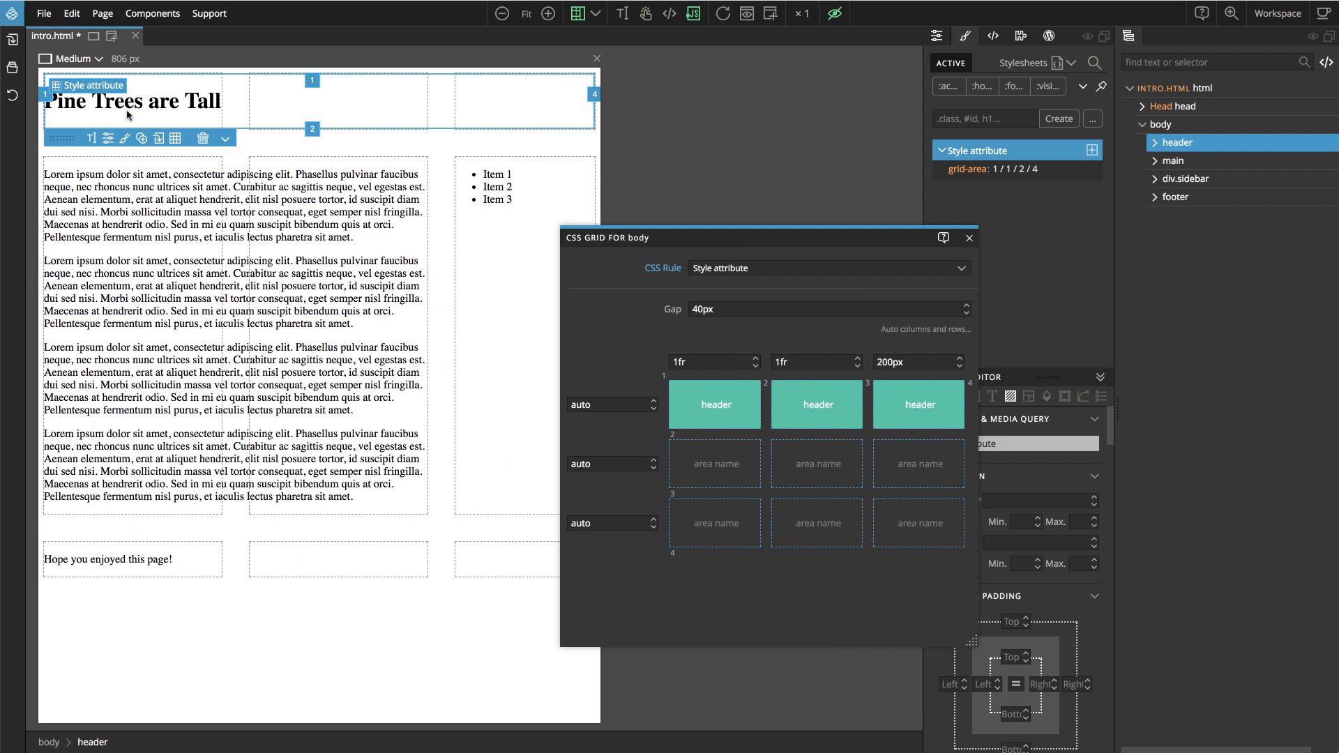
mouse_move(613, 108)
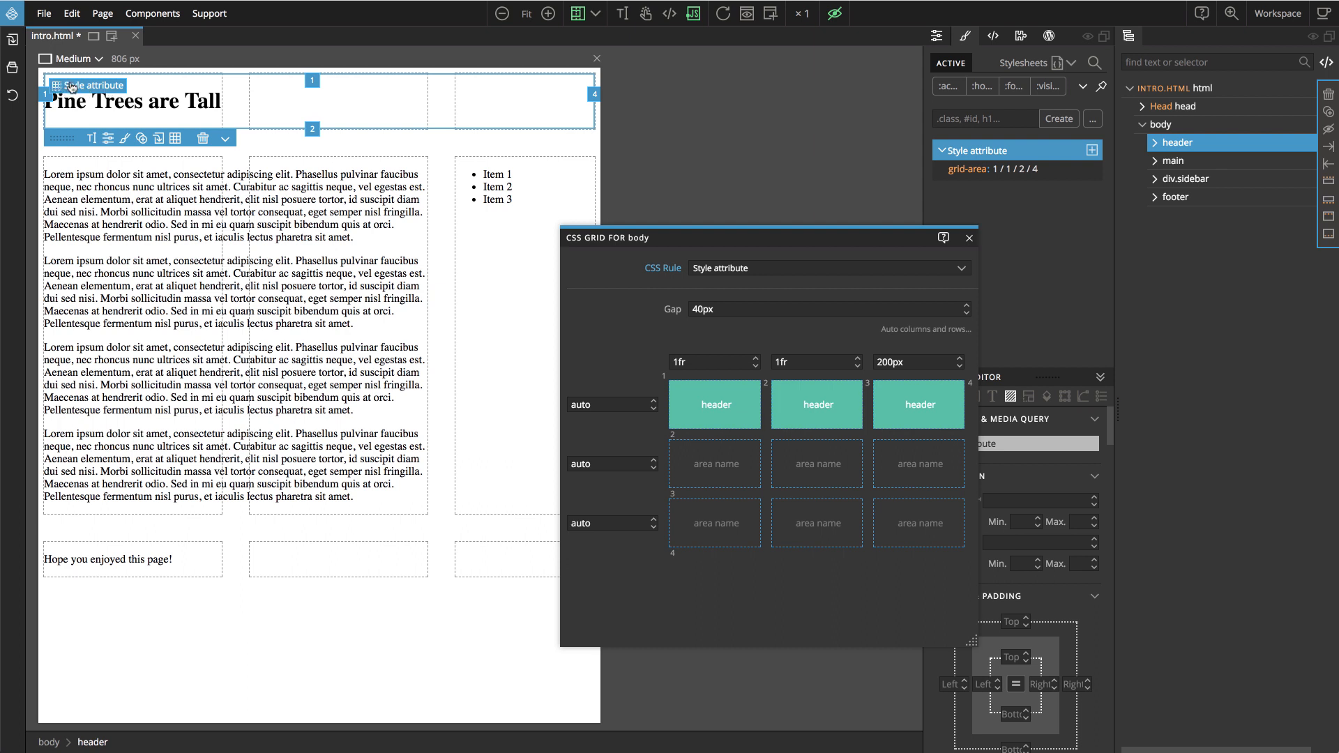
Assign the header element to the header named area via its grid menu
left_click(93, 85)
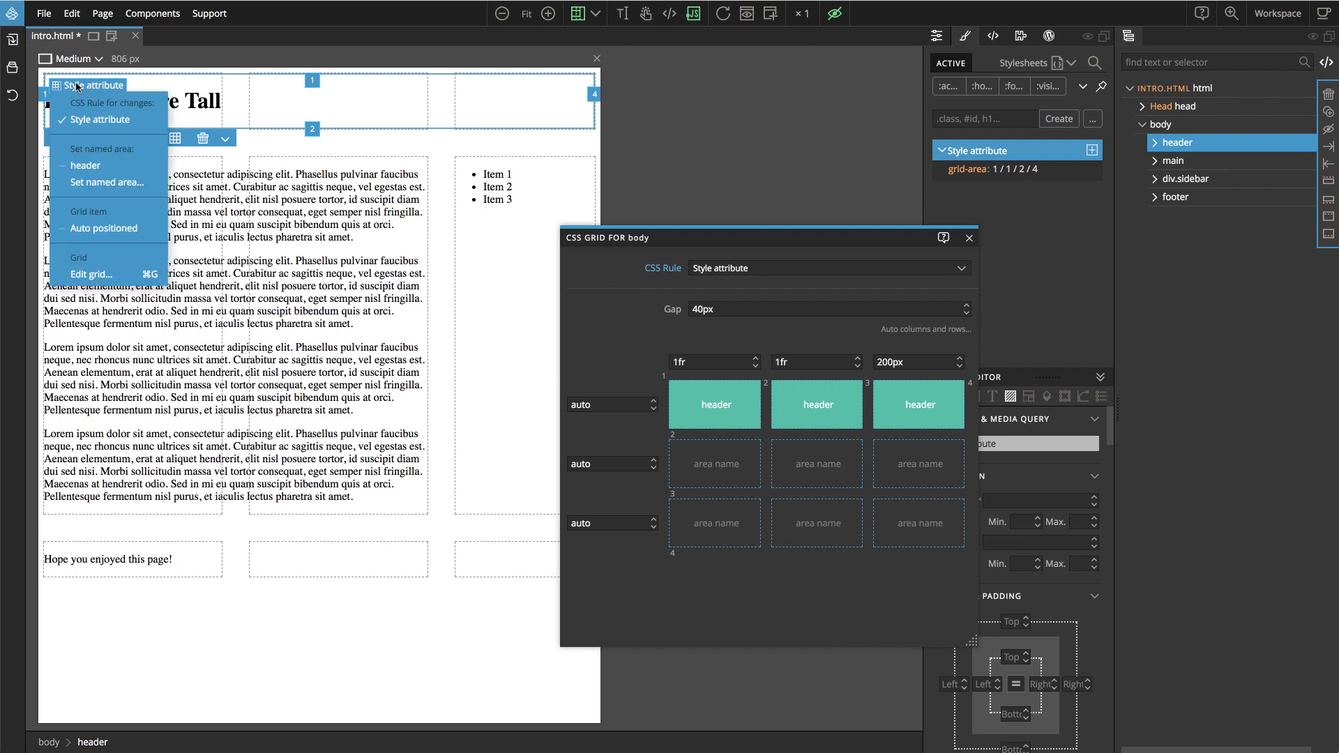
mouse_move(105, 155)
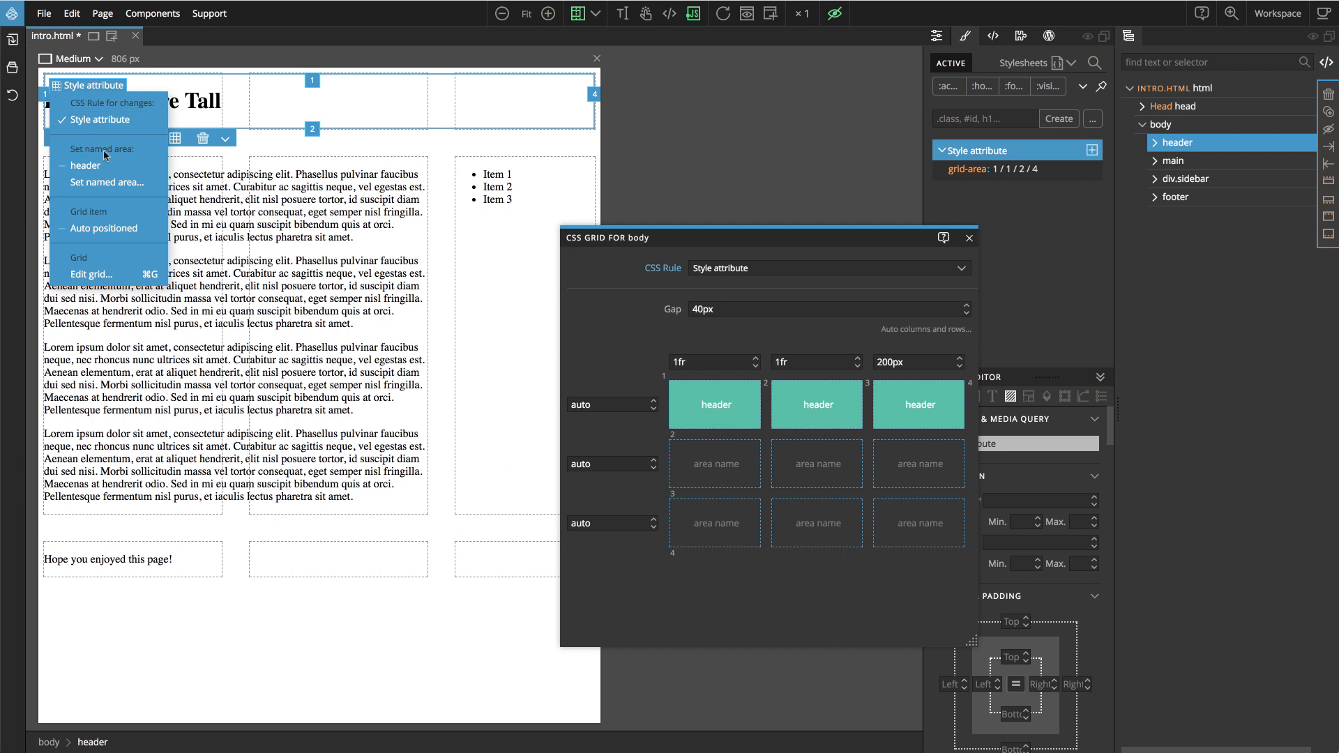
left_click(84, 166)
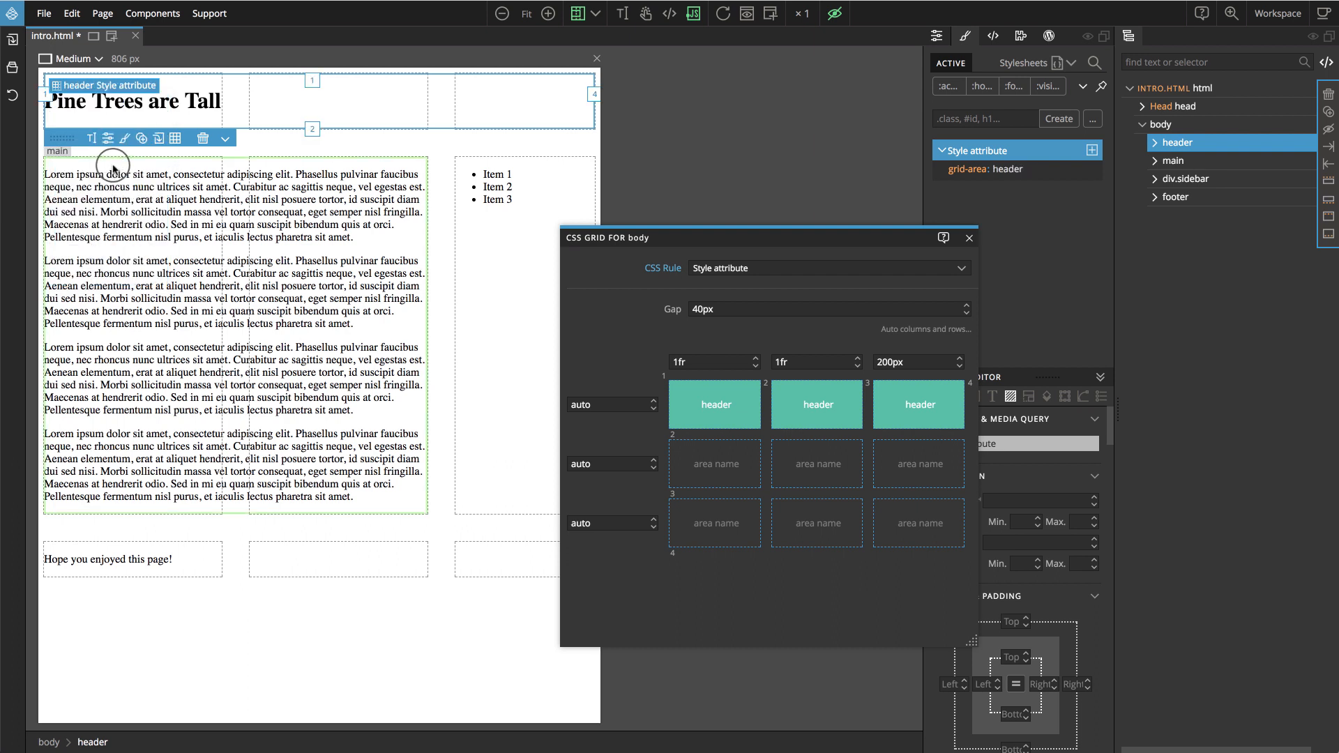
mouse_move(116, 167)
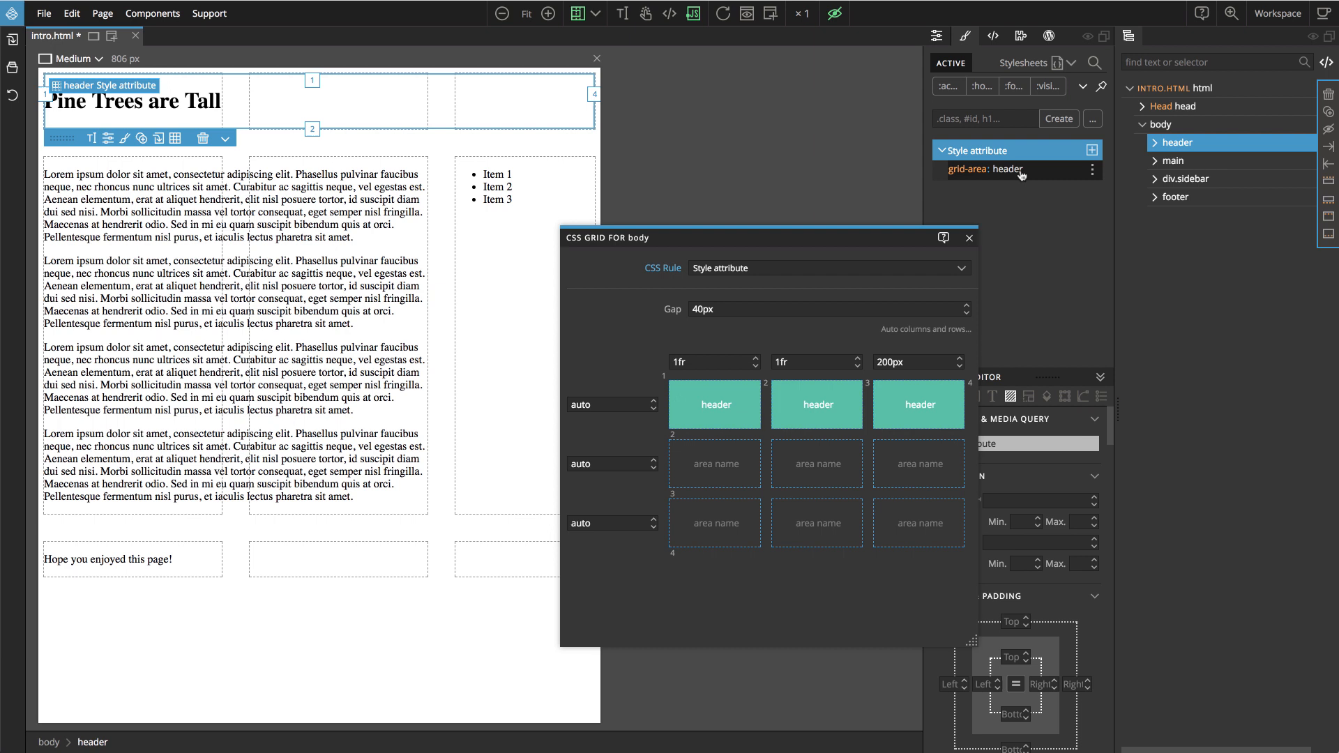
mouse_move(970, 175)
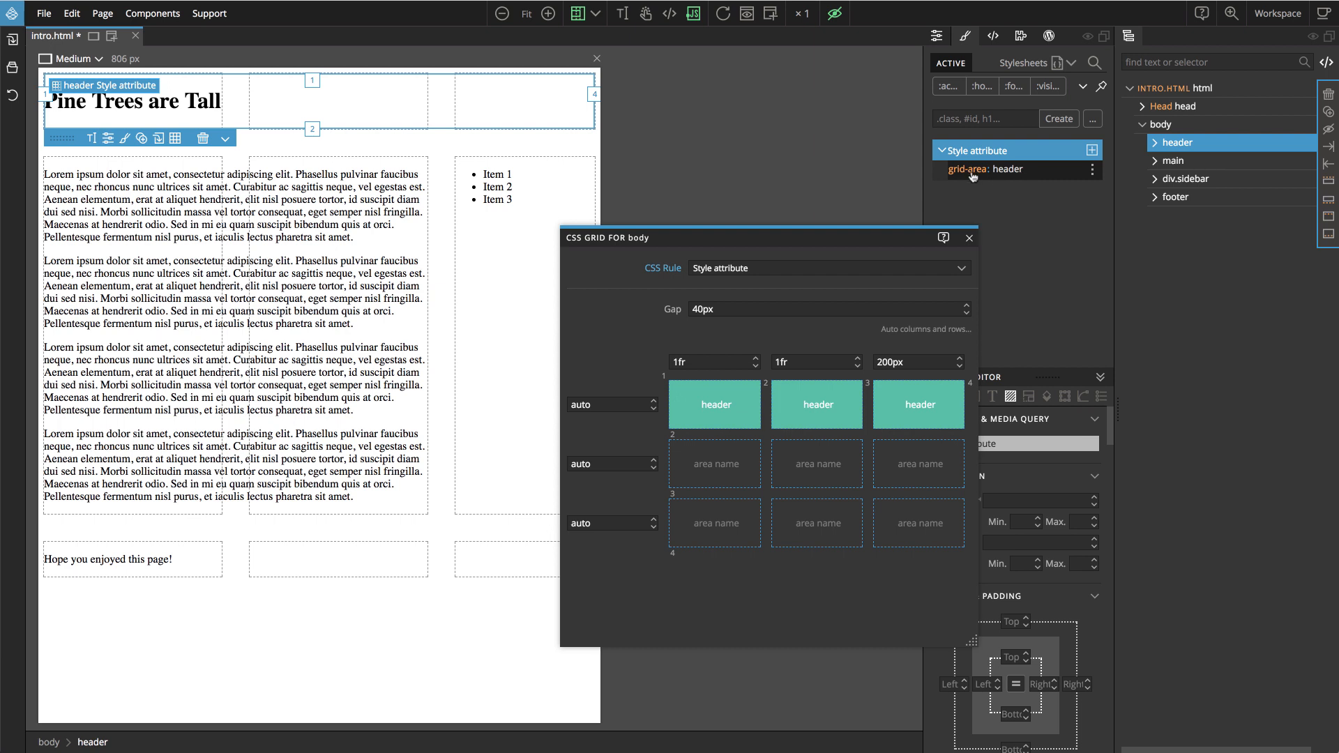
mouse_move(1016, 175)
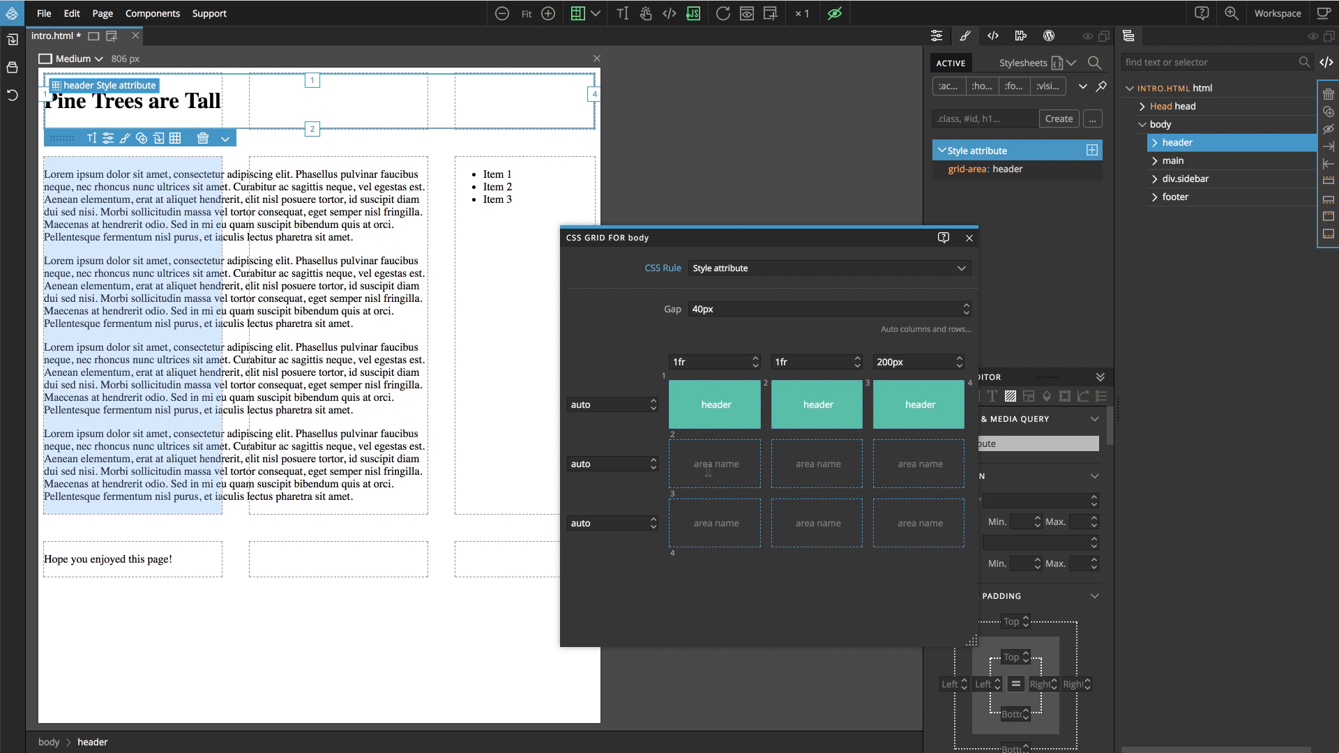
mouse_move(976, 173)
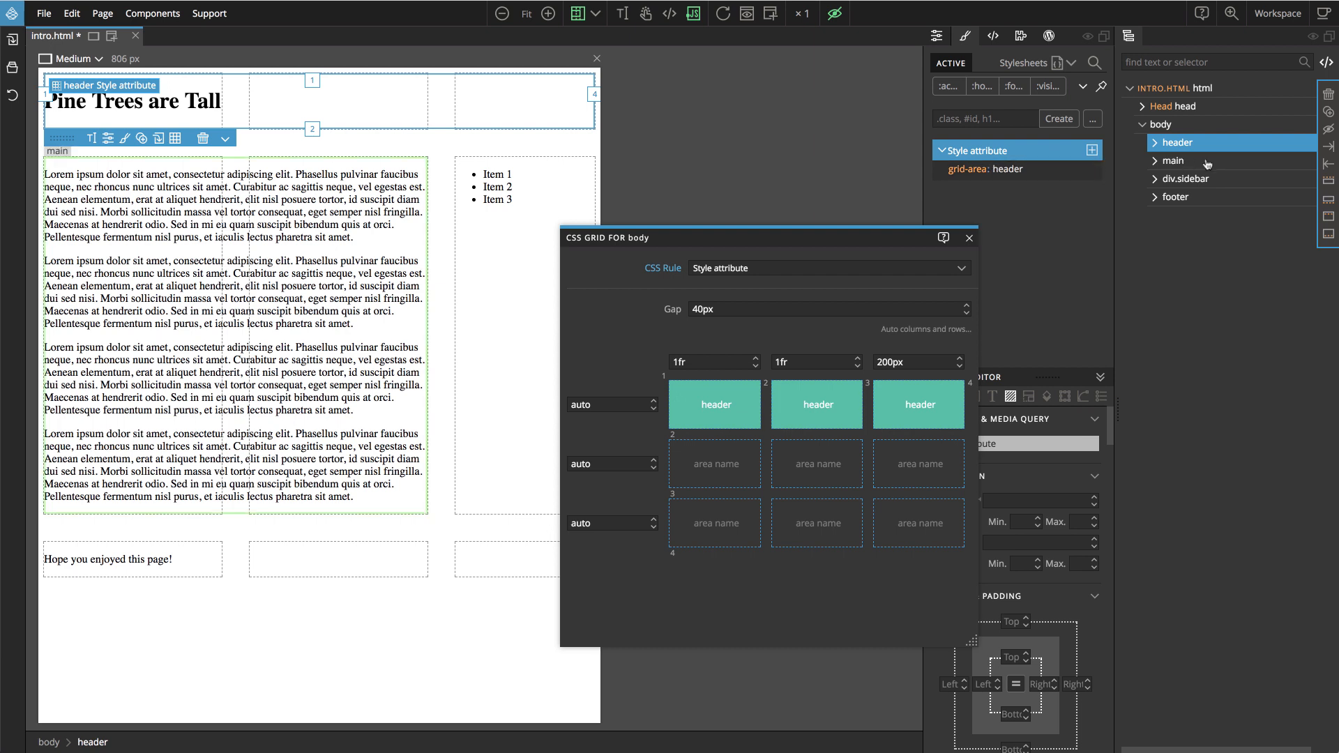
Place main in a new named area content across the first two columns of row two
left_click(1173, 160)
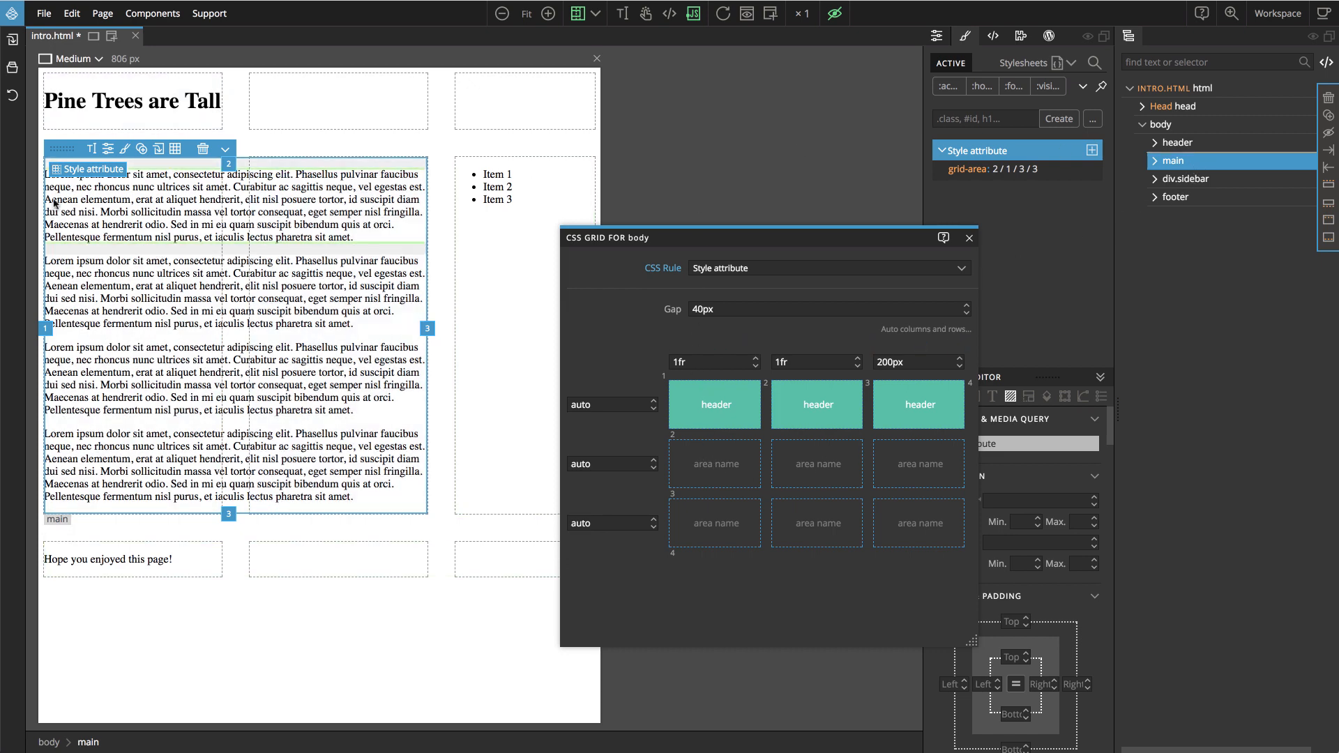
left_click(92, 169)
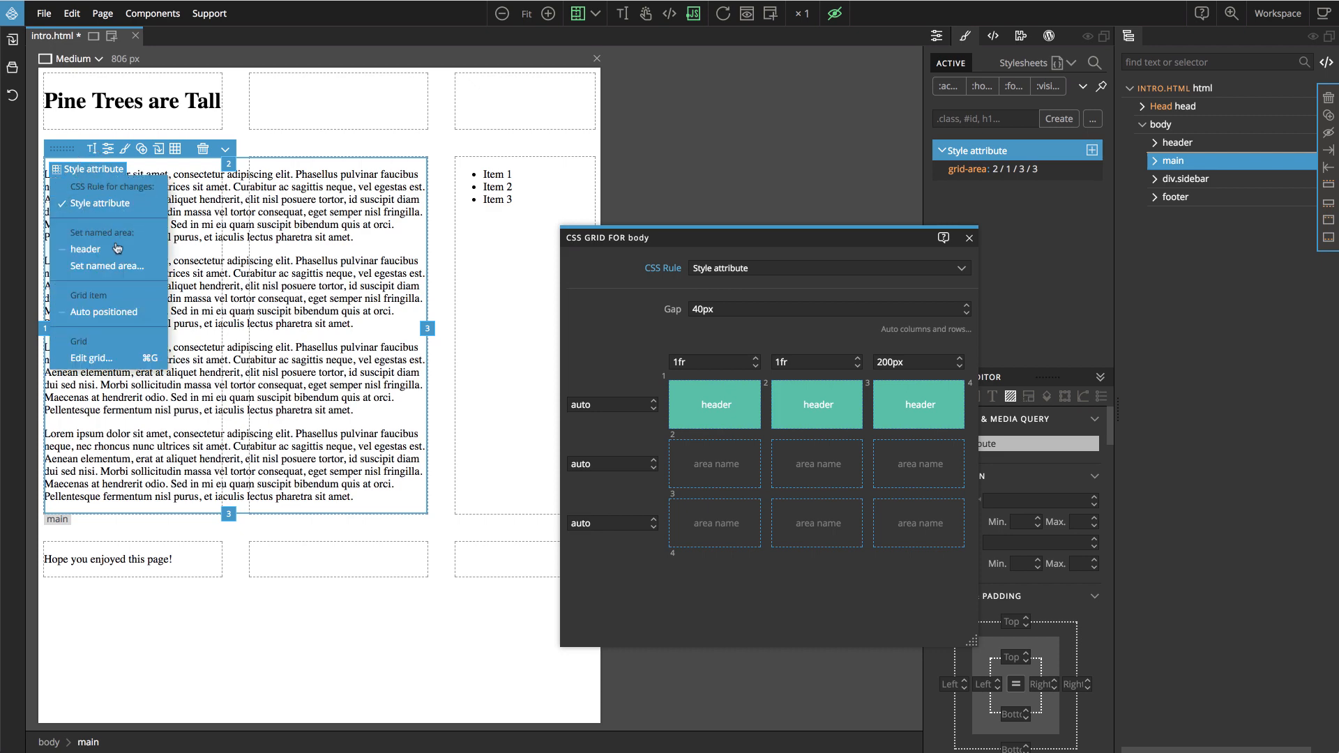
left_click(107, 264)
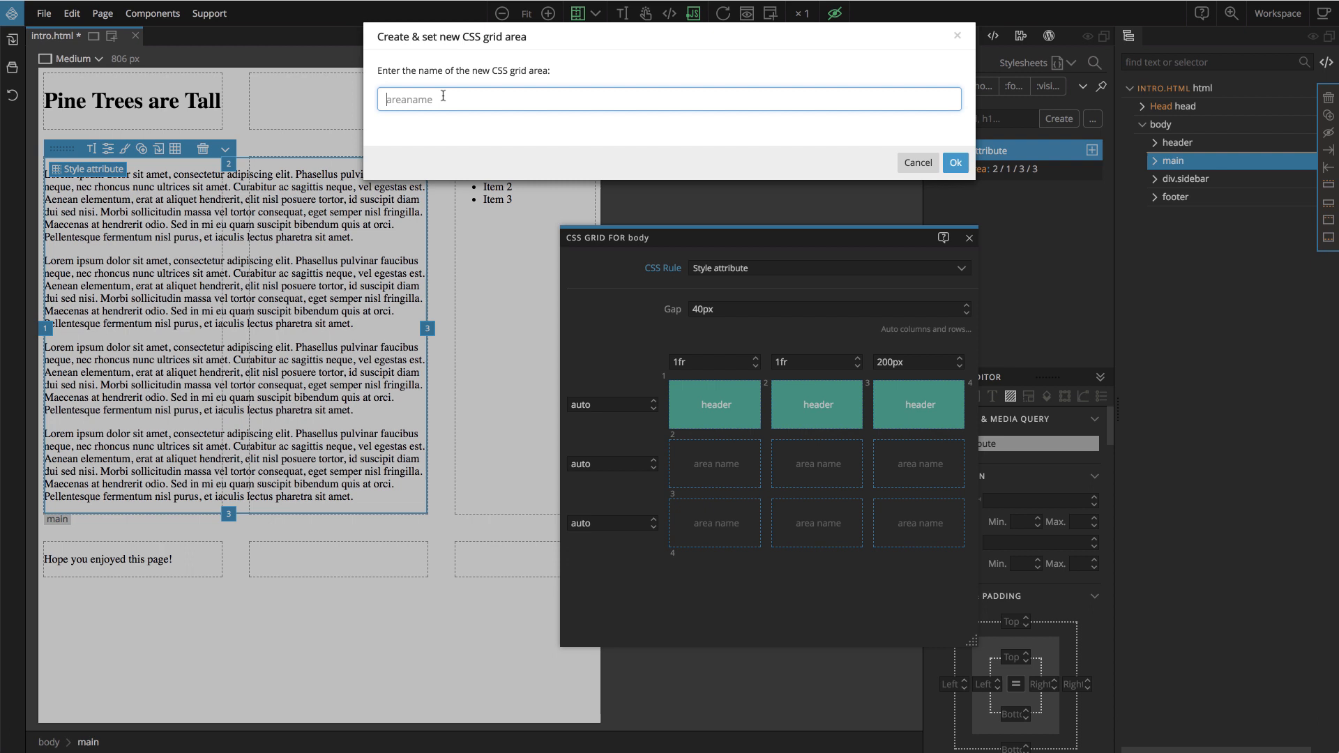
type("cont")
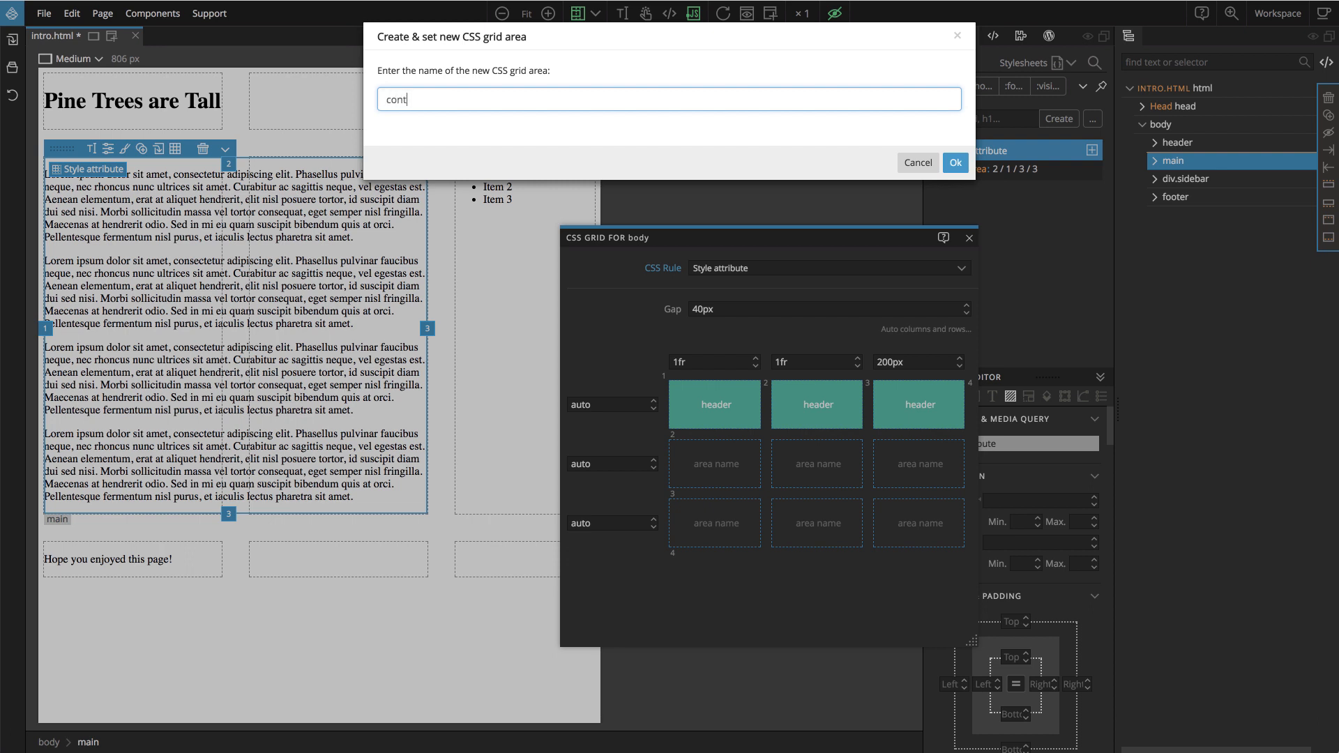
type("ent")
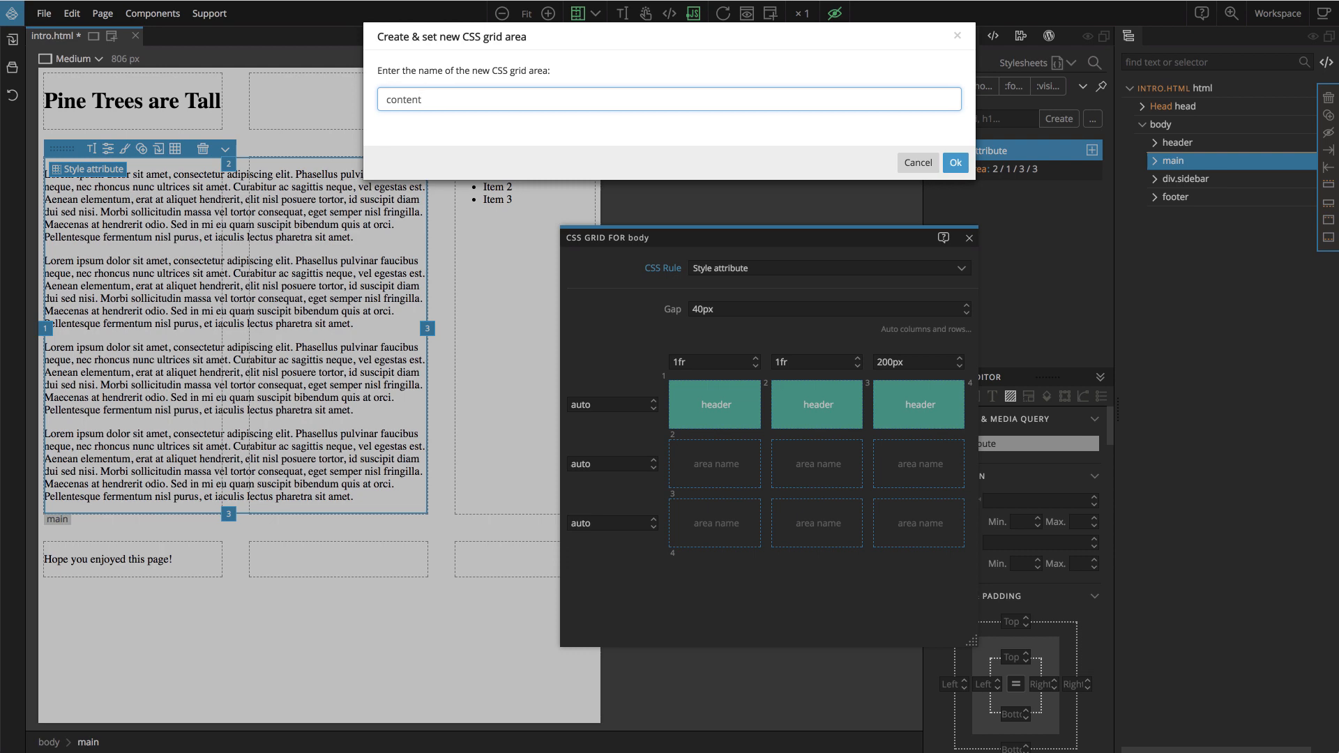
left_click(953, 162)
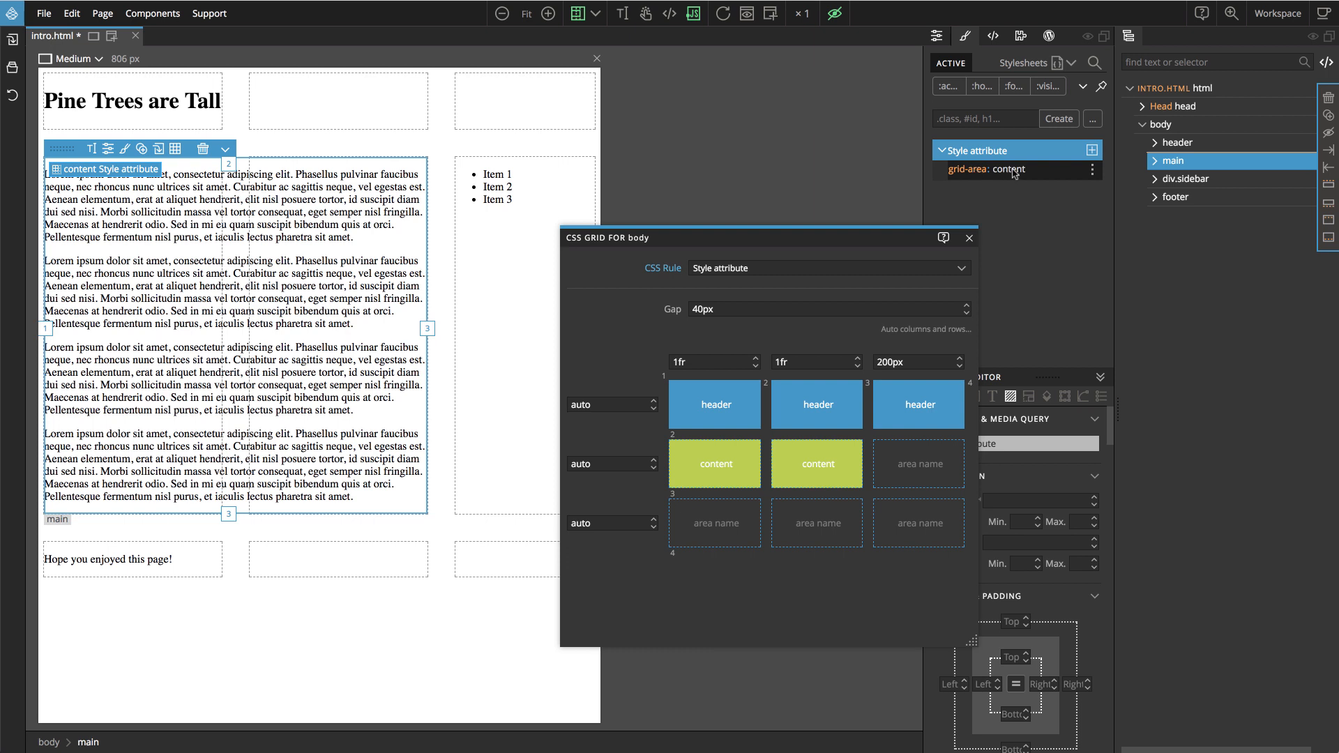
mouse_move(1058, 177)
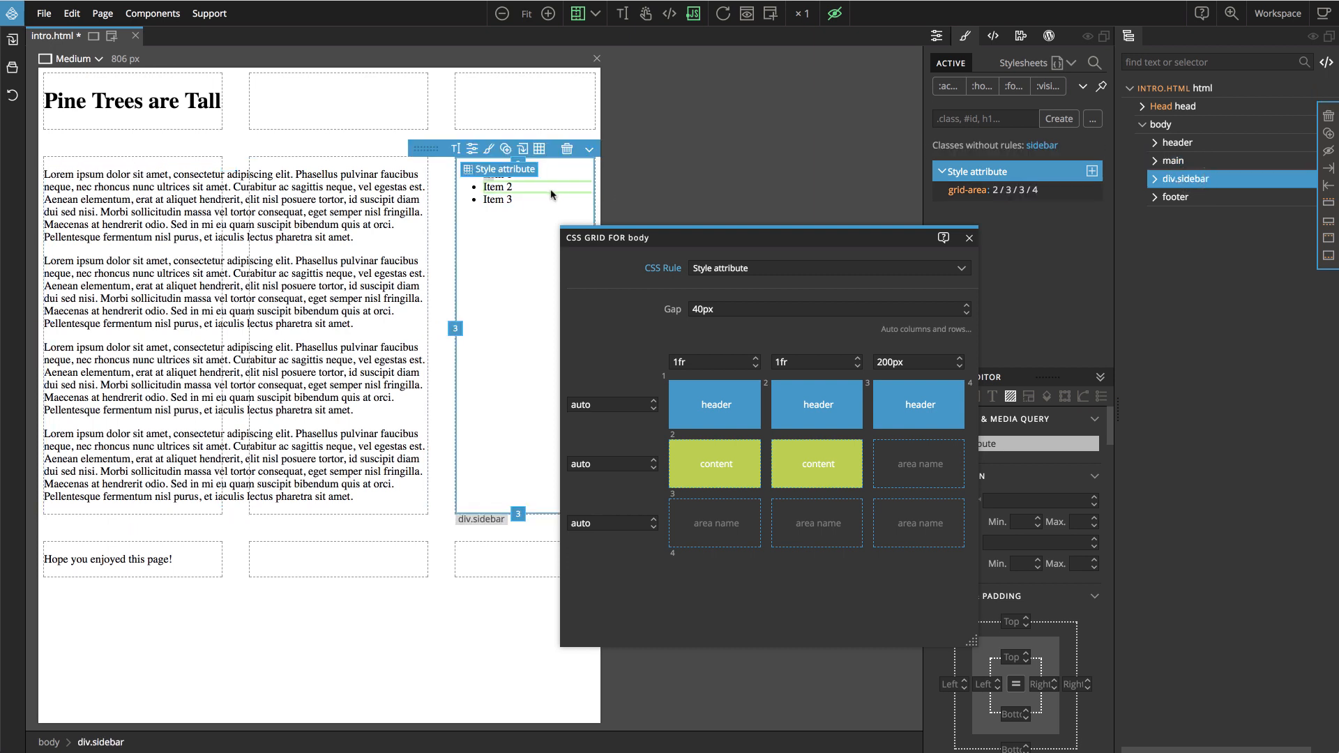
Place div.sidebar in a new named area sidebar beside content
left_click(507, 168)
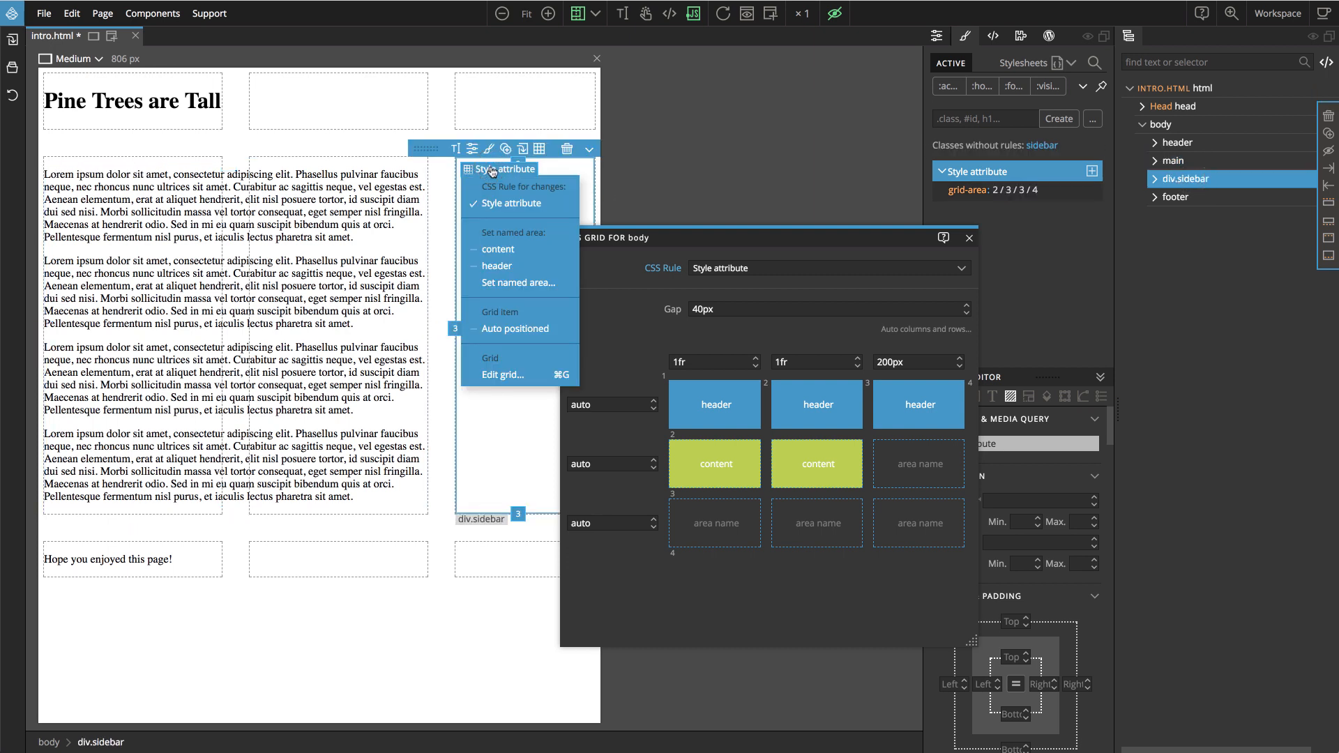
left_click(520, 284)
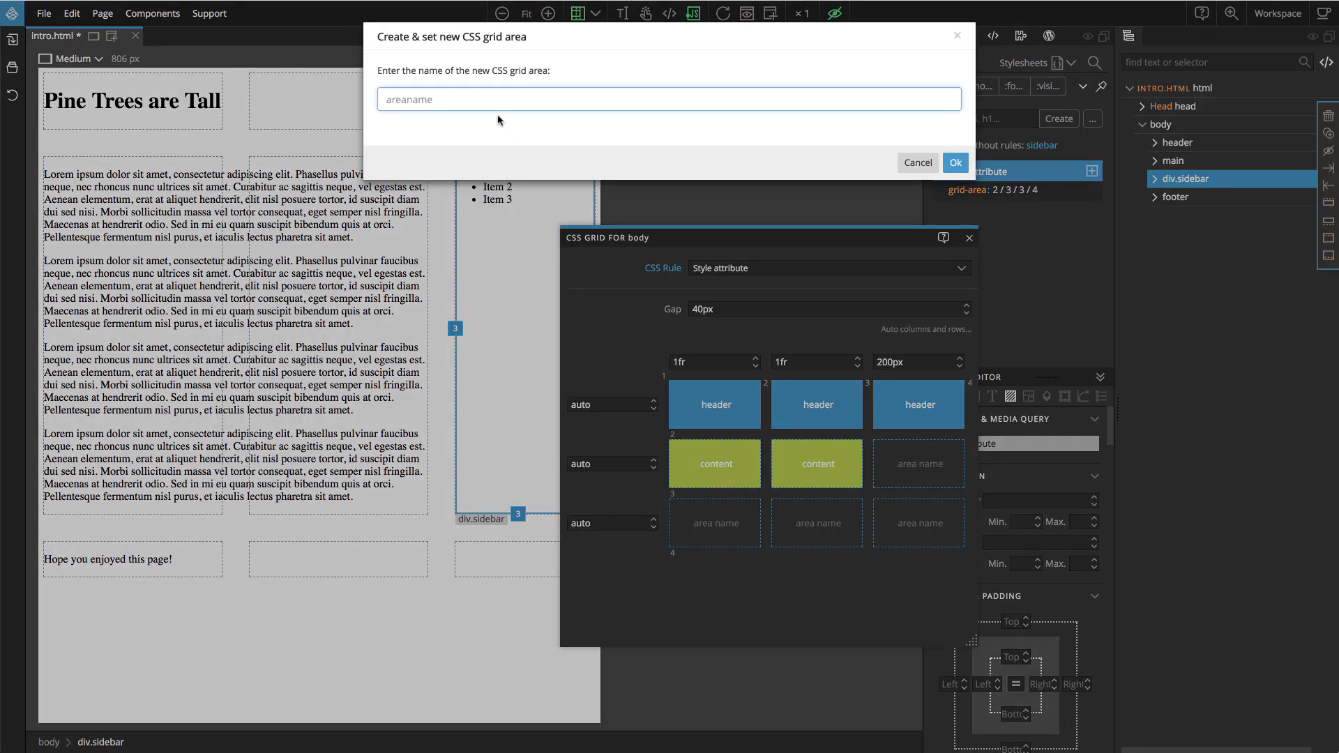
type("sideba")
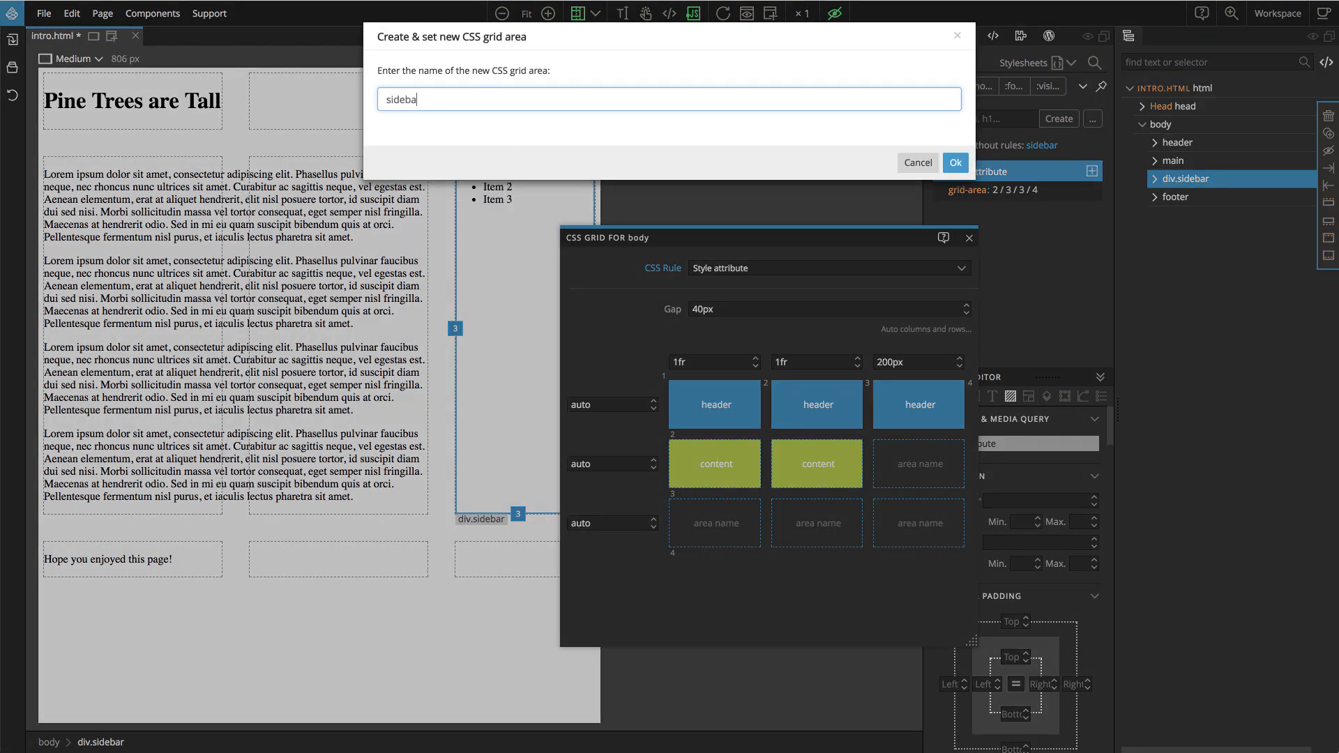
left_click(954, 162)
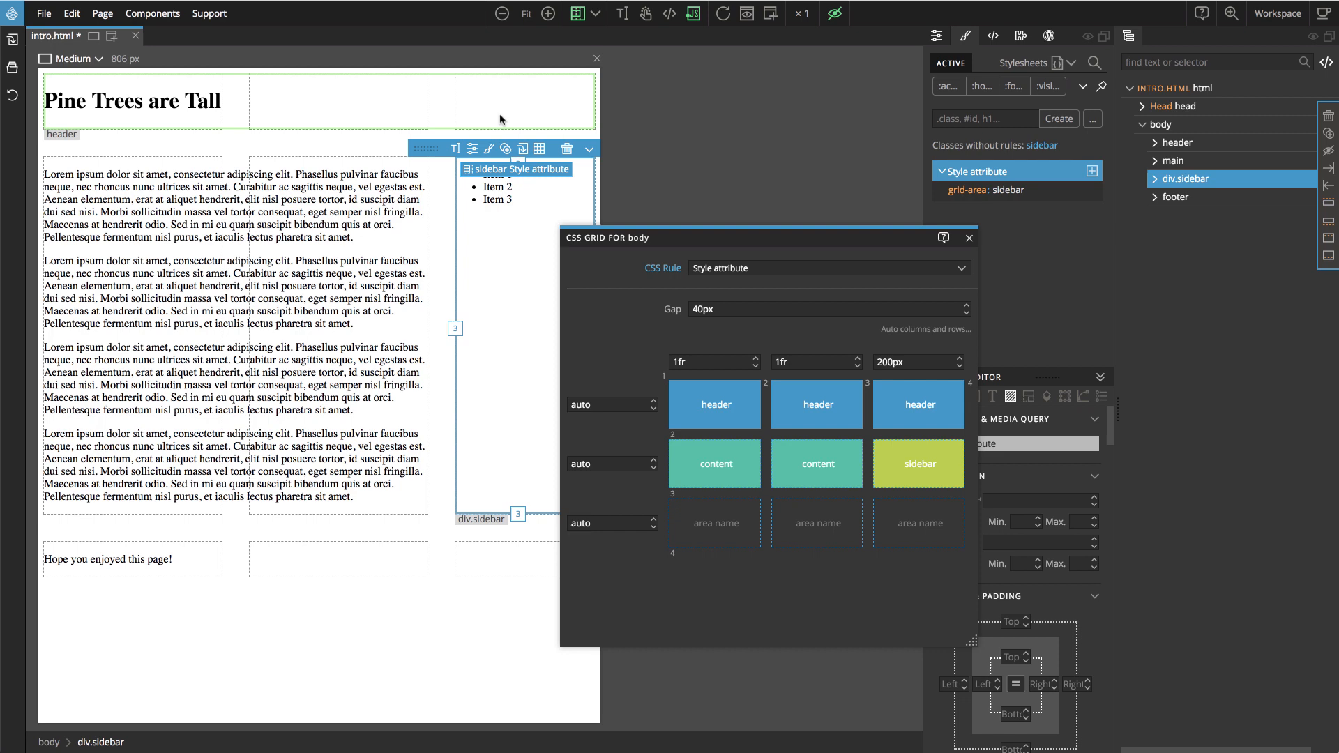
Place the footer in a new named area across the bottom row
left_click(1174, 196)
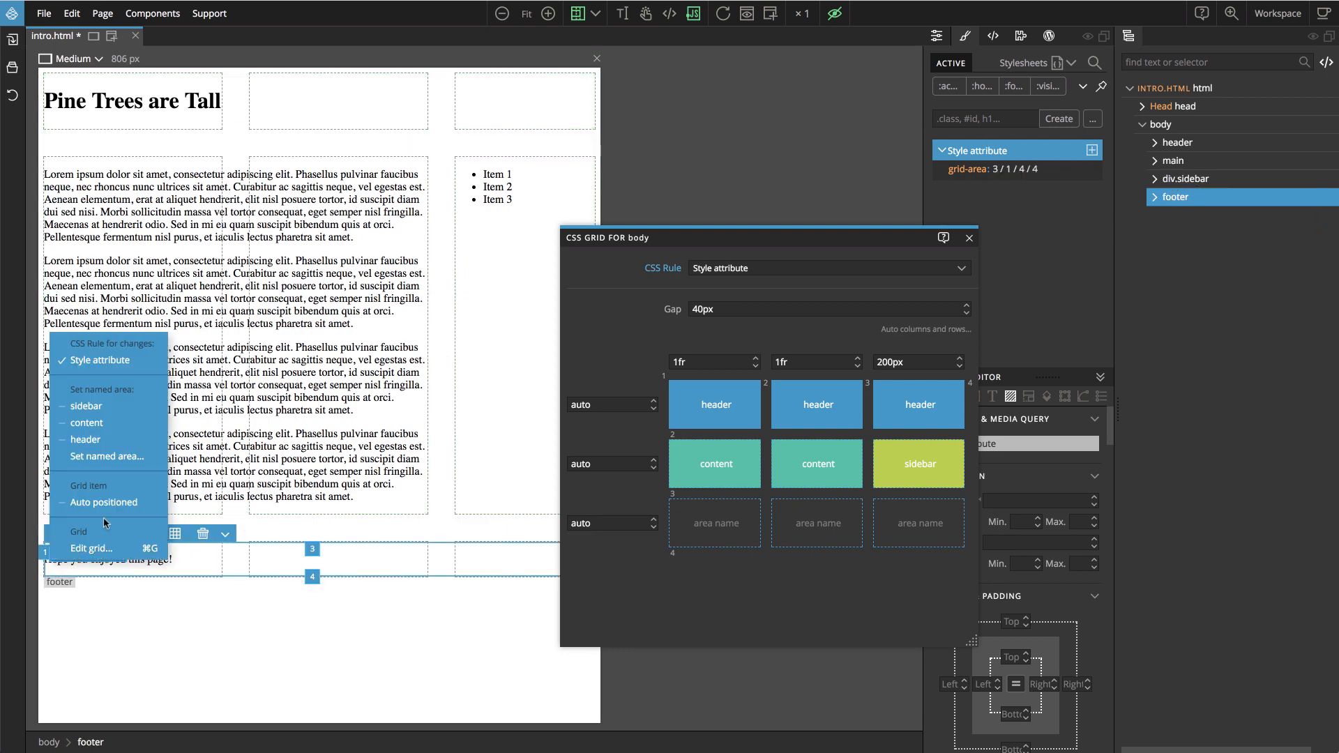
left_click(107, 456)
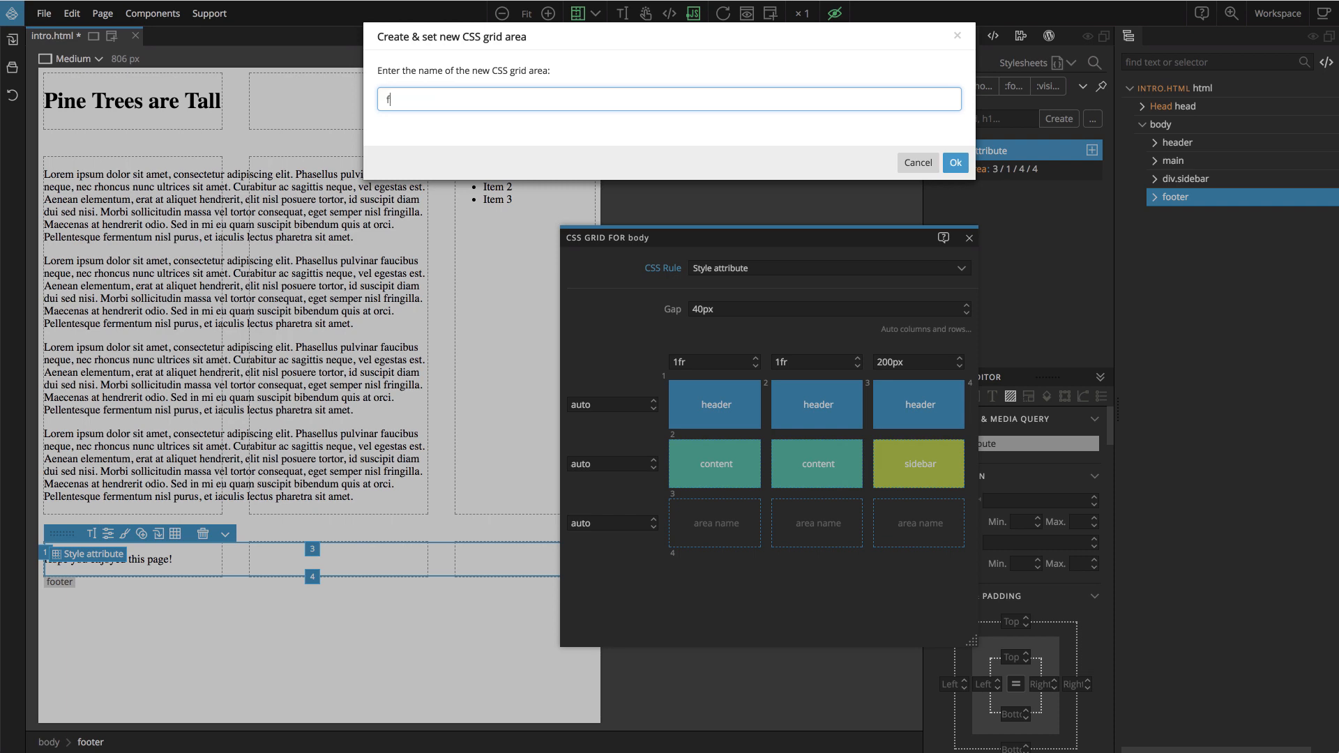
left_click(954, 161)
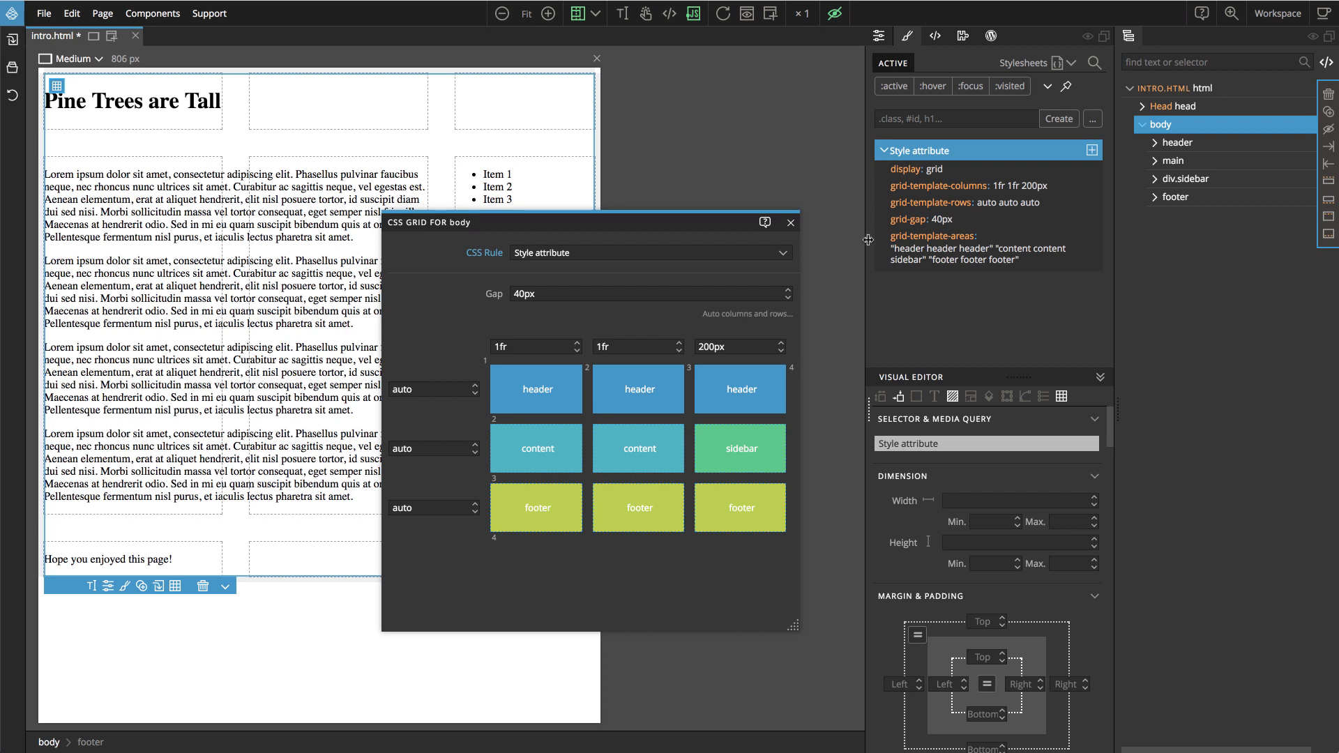
mouse_move(939, 236)
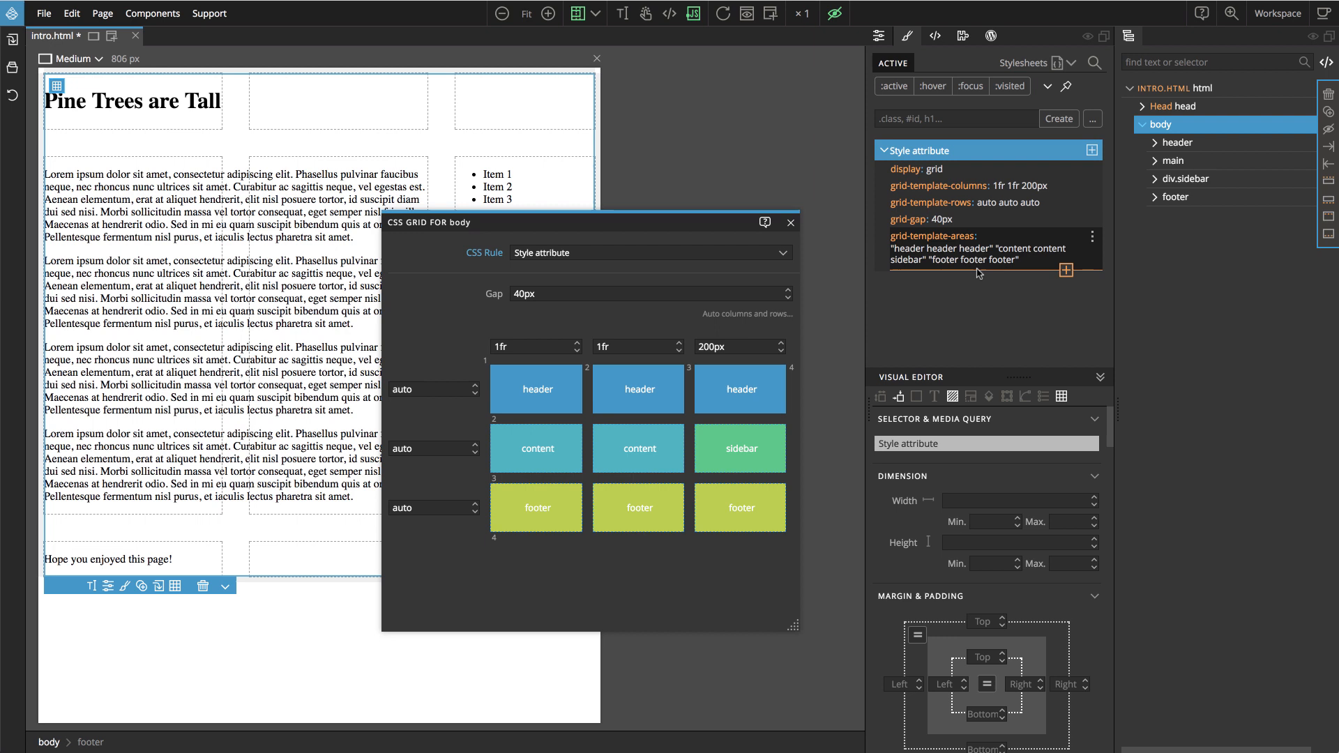
mouse_move(1012, 270)
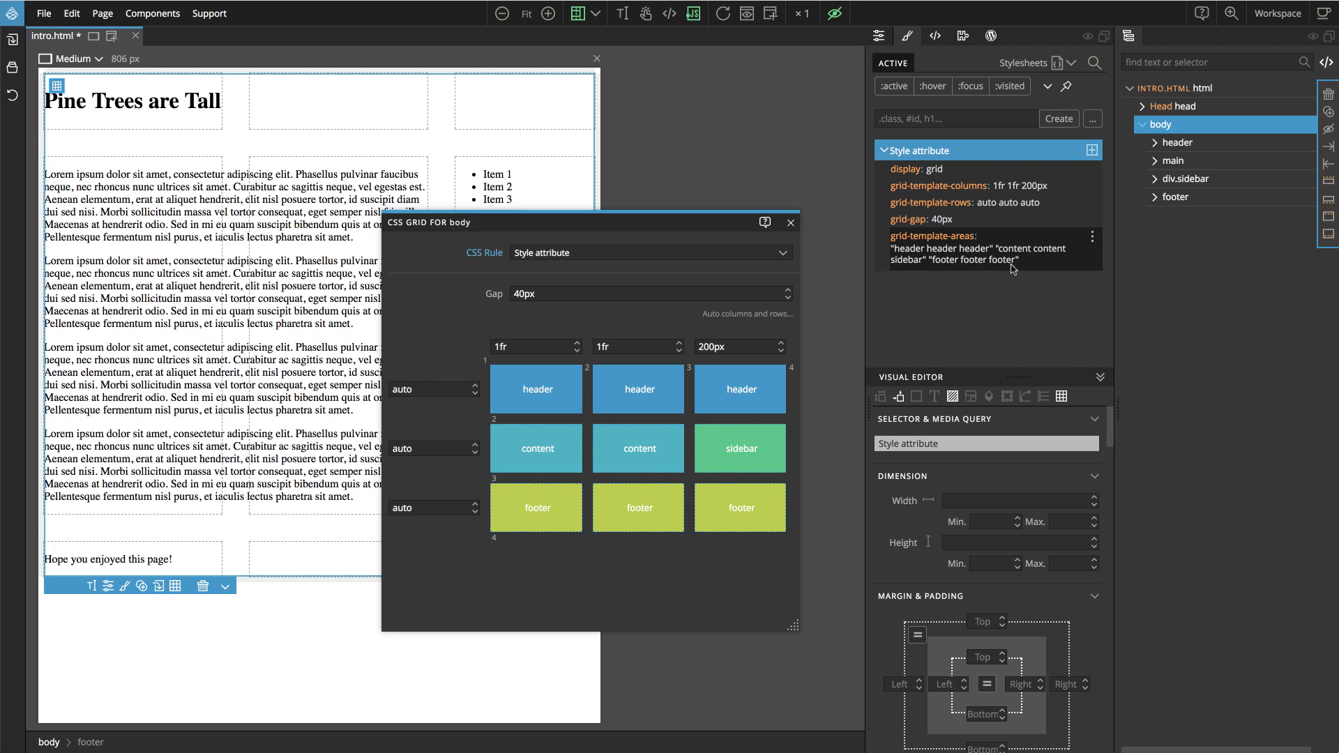
mouse_move(1015, 269)
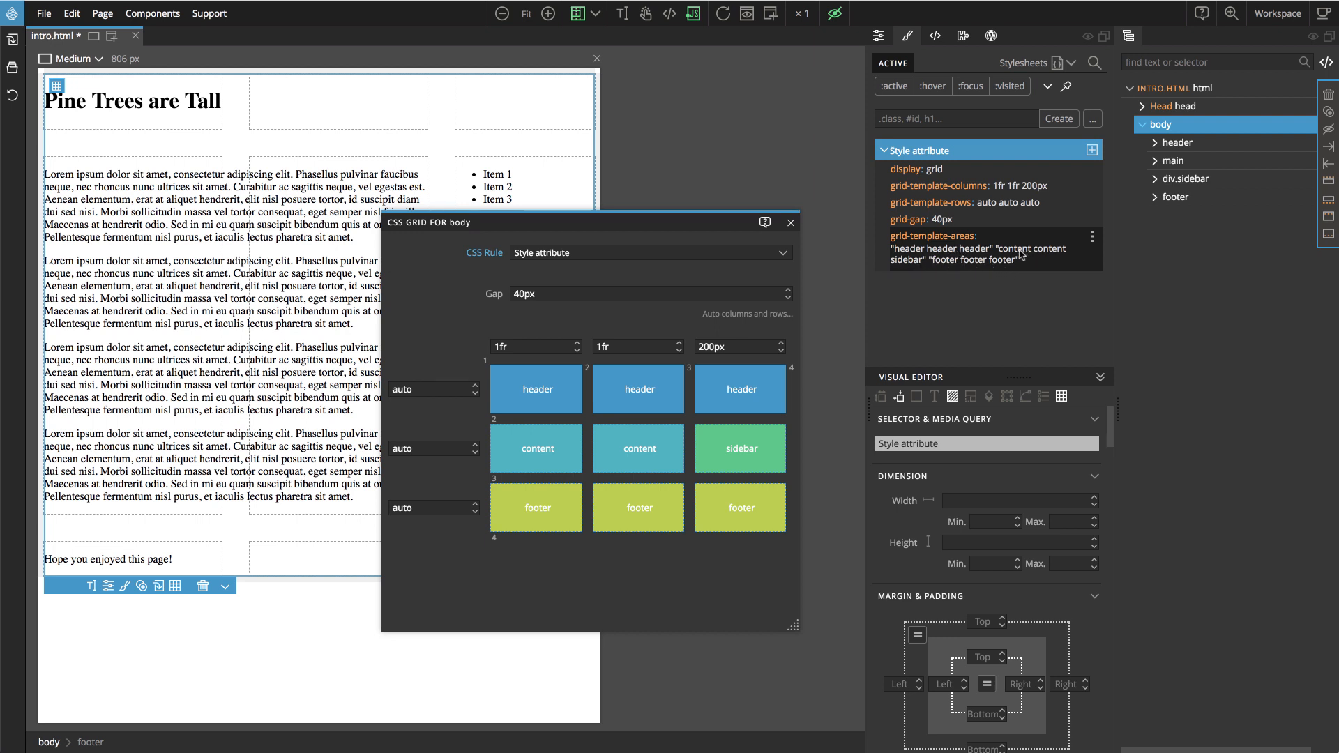
mouse_move(695, 558)
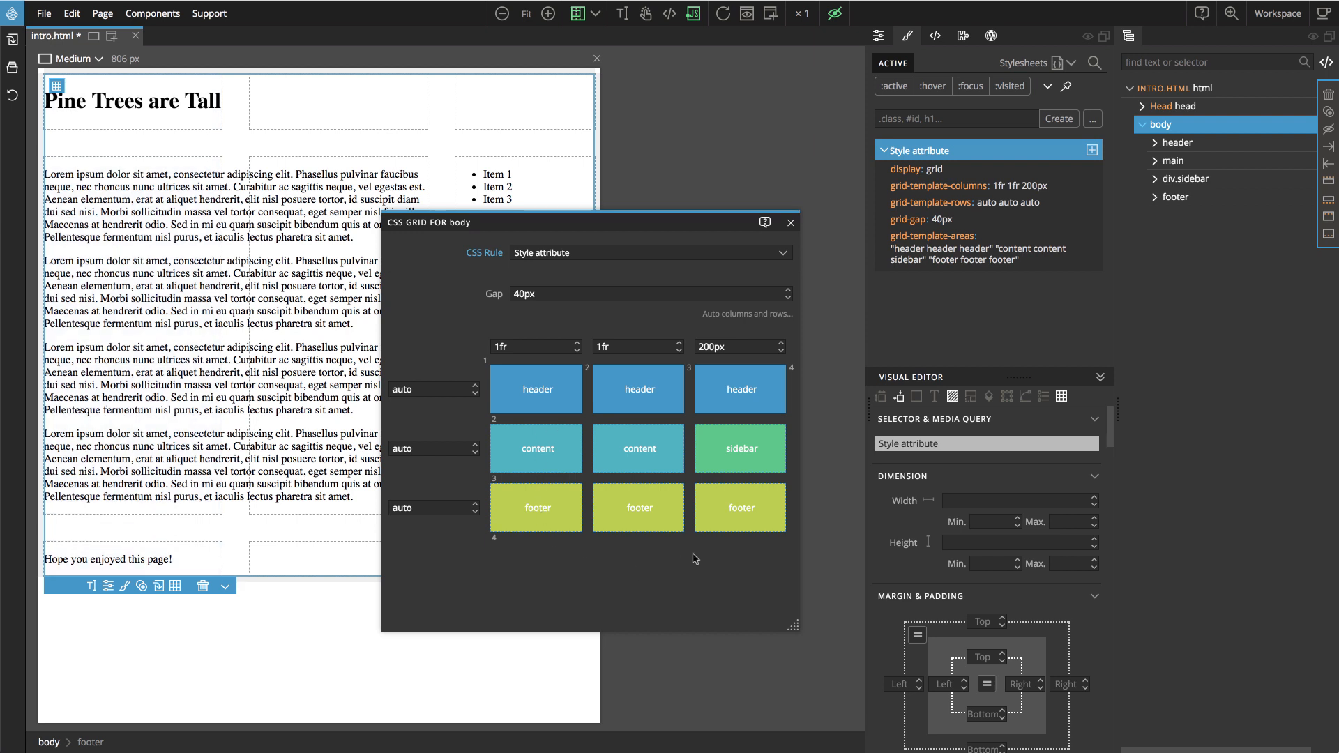
mouse_move(725, 552)
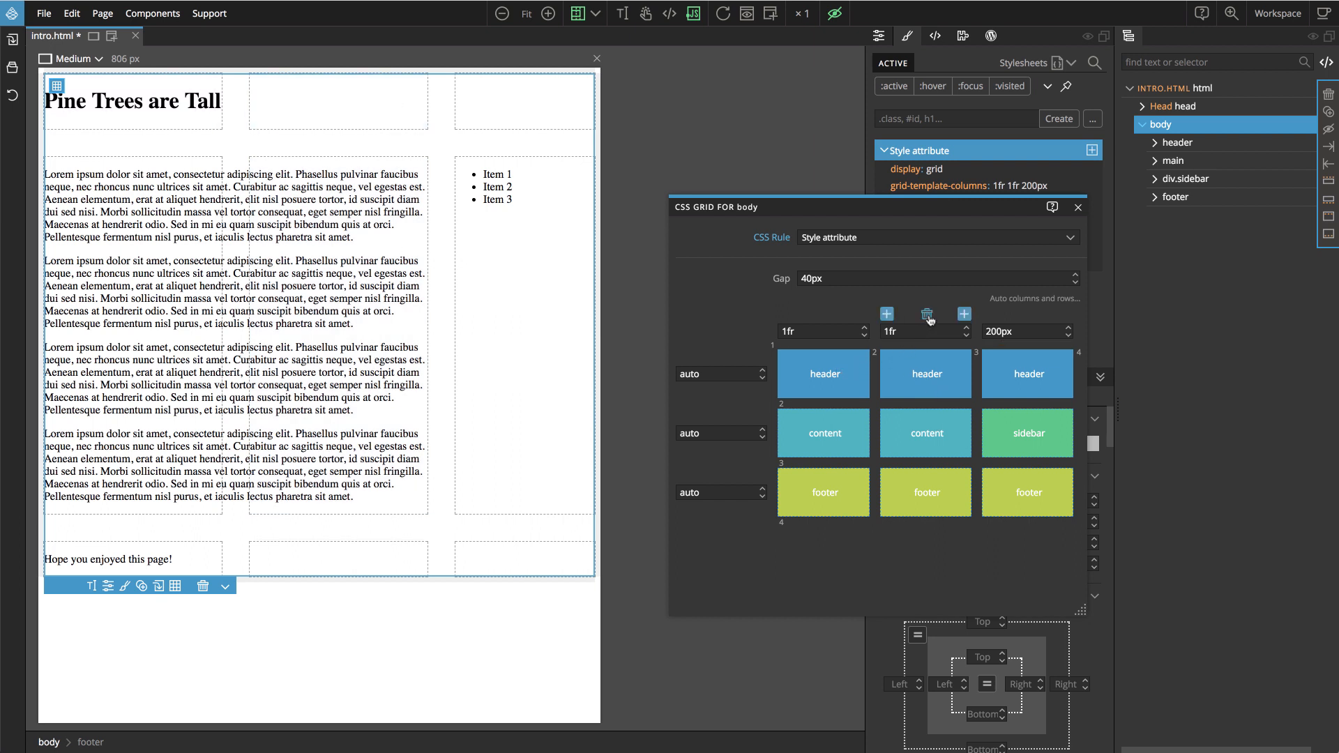
Delete the second 1fr column, leaving body columns 1fr and 200px
left_click(925, 314)
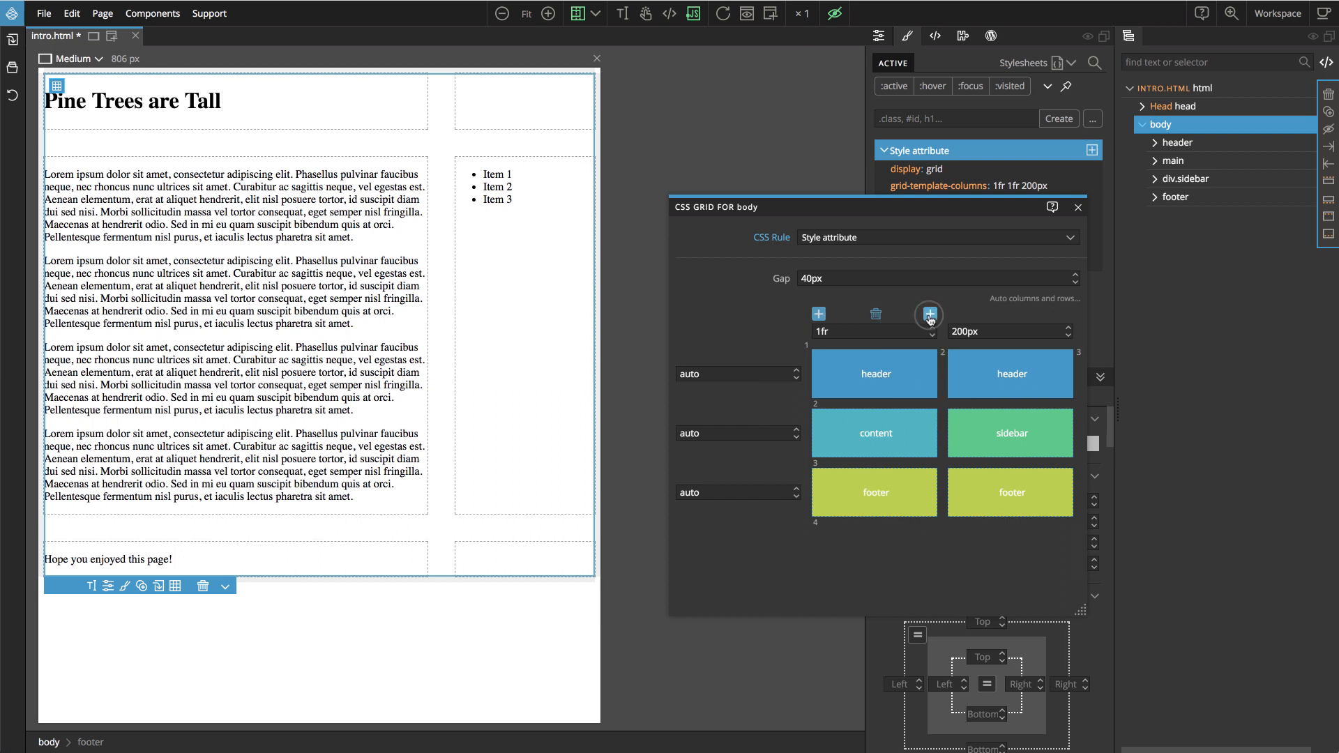
left_click(929, 314)
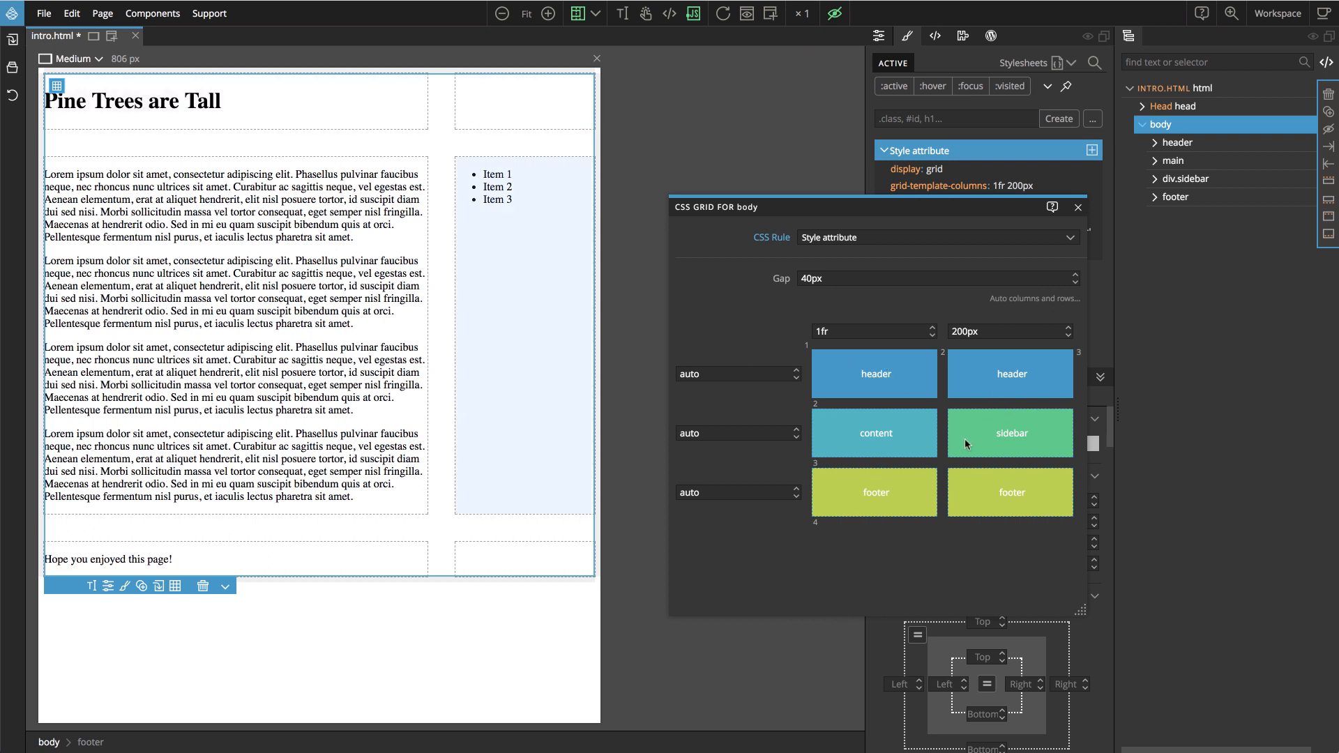
mouse_move(873, 373)
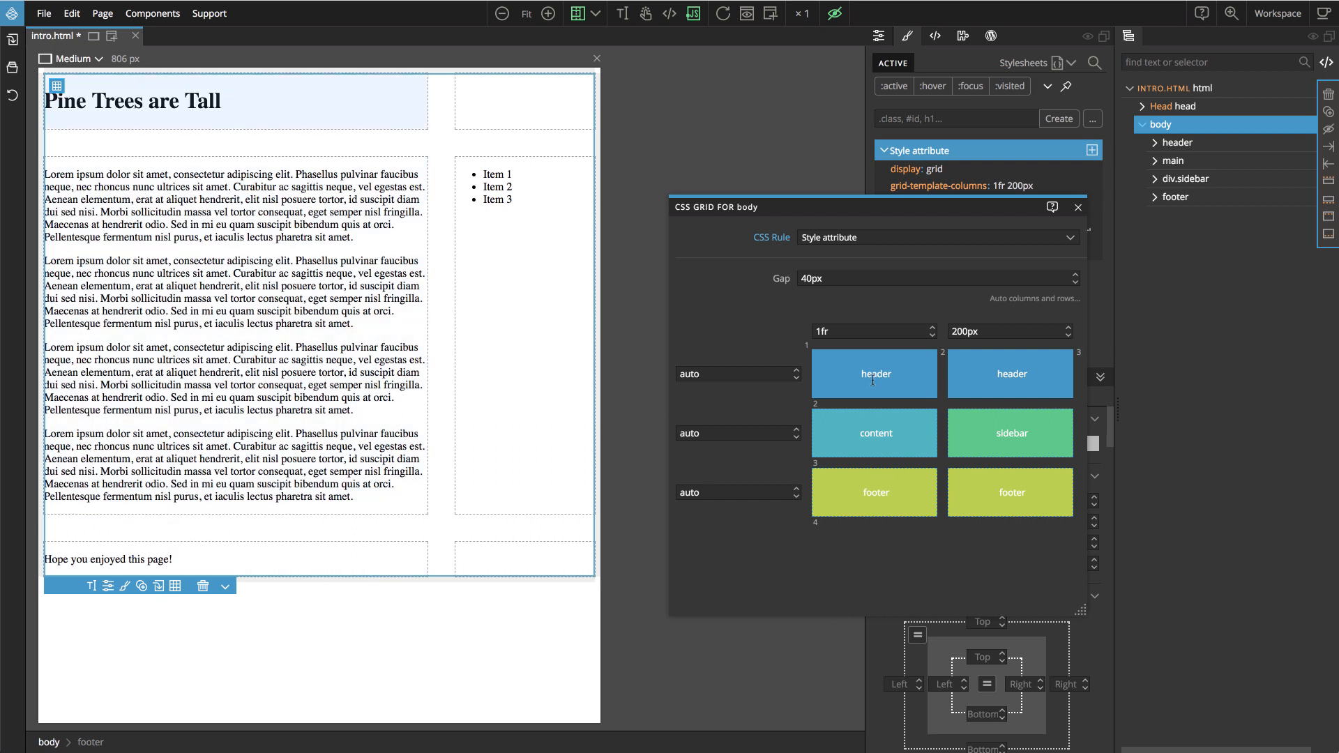